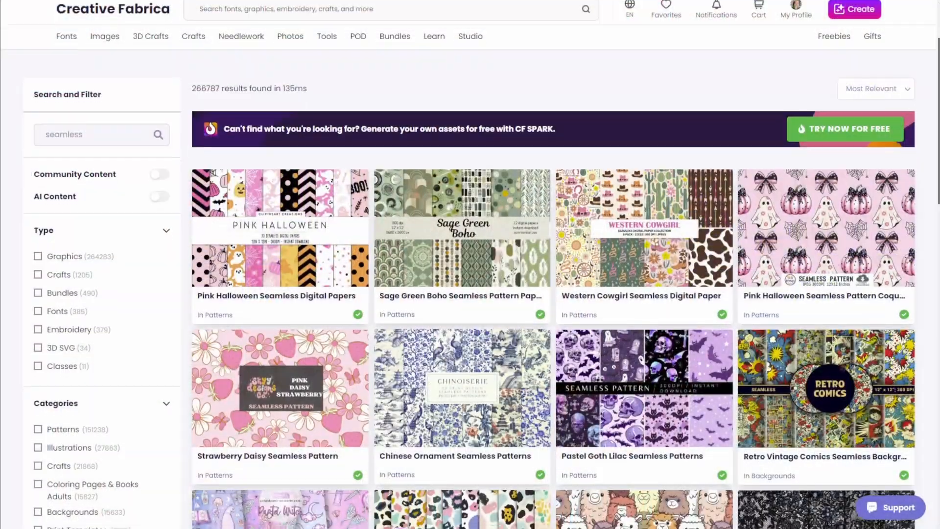
- Scroll through the 'seamless' pattern search results on Creative Fabrica
scroll("down", 3)
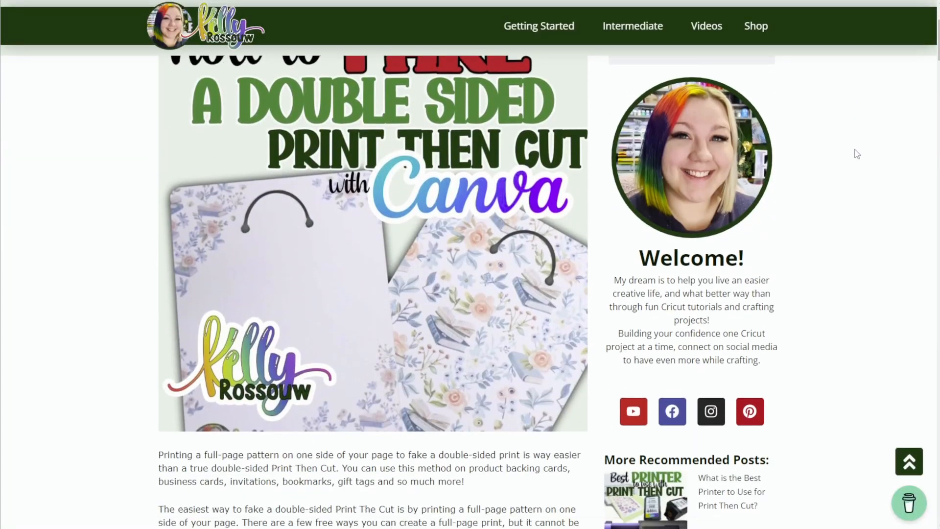
scroll("down", 3)
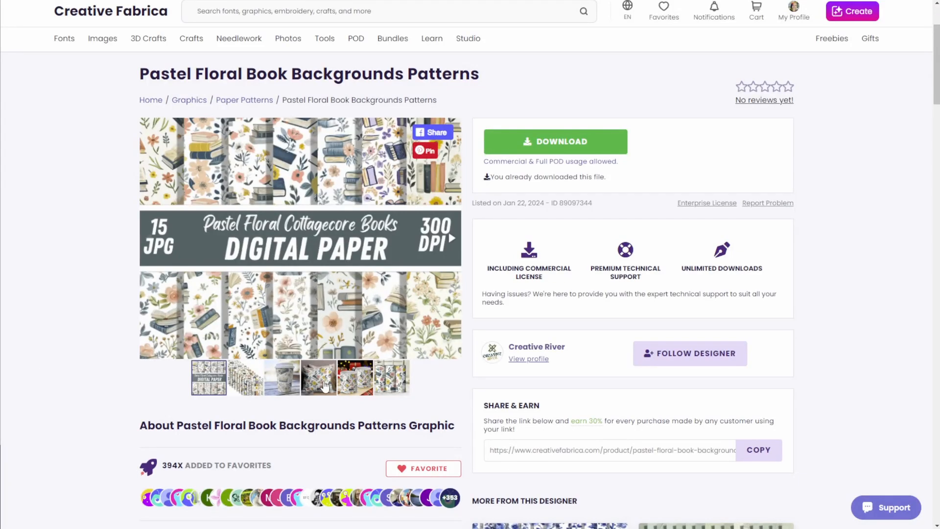
- View another preview image of the Pastel Floral Book Backgrounds Patterns set
left_click(355, 377)
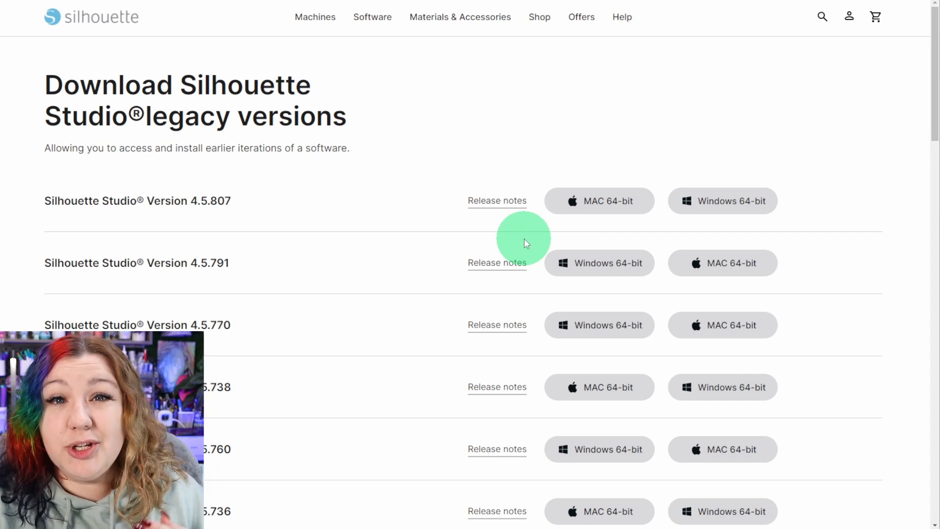
mouse_move(519, 245)
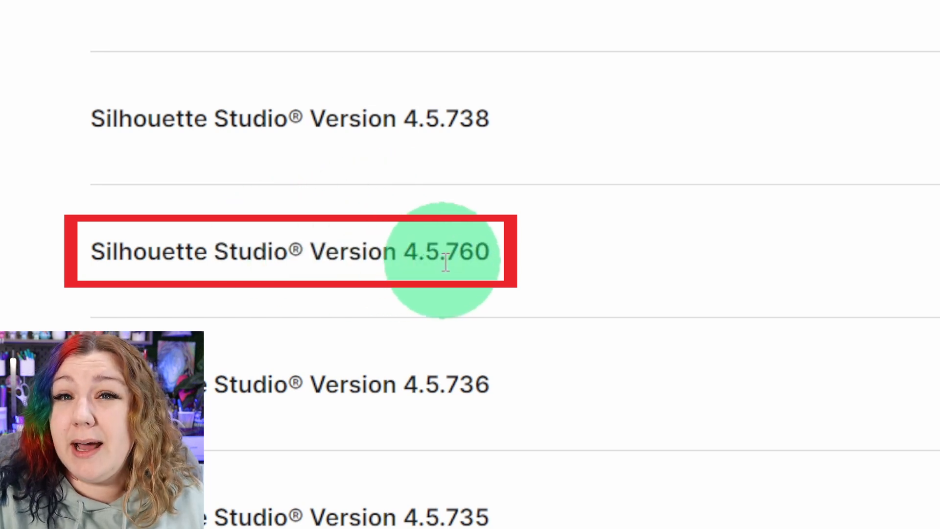
mouse_move(552, 270)
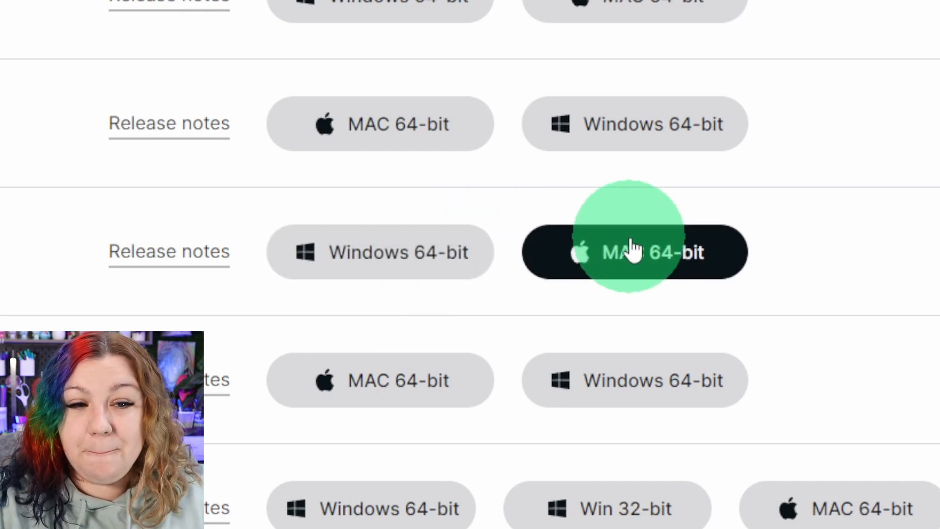
- Download the MAC 64-bit installer for Silhouette Studio version 4.5.760
left_click(635, 251)
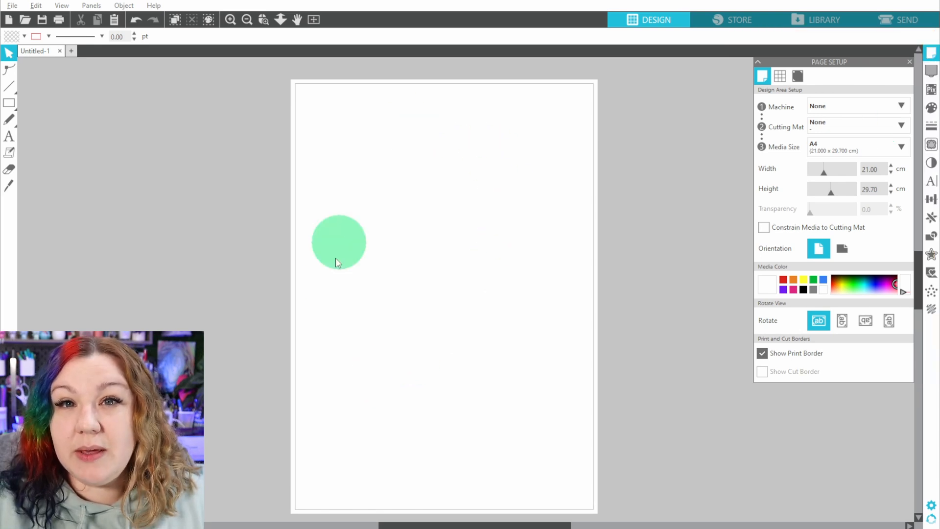
left_click_drag(339, 243, 534, 195)
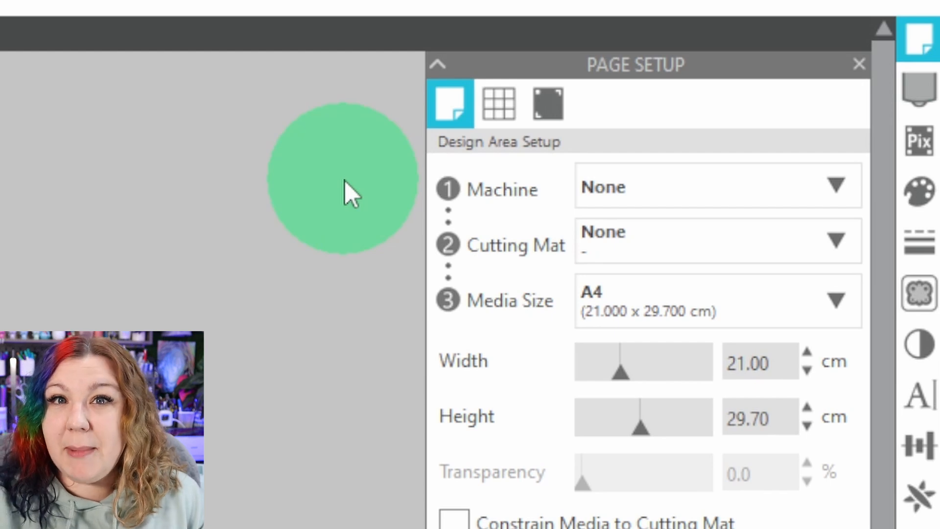
mouse_move(408, 192)
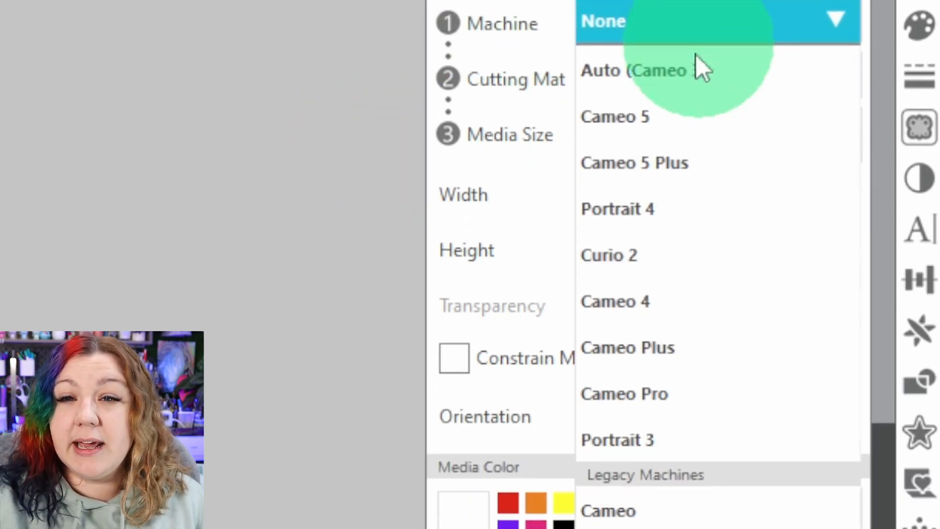
scroll("down", 3)
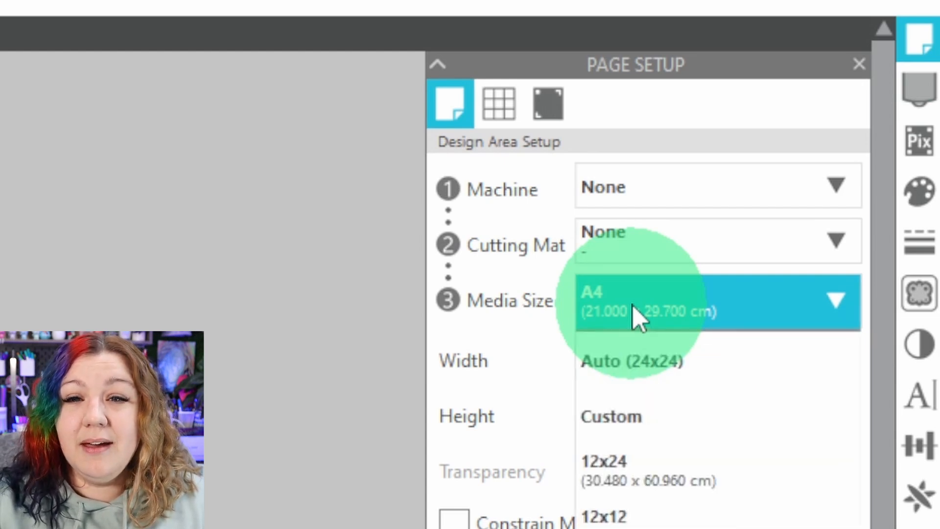
left_click(636, 302)
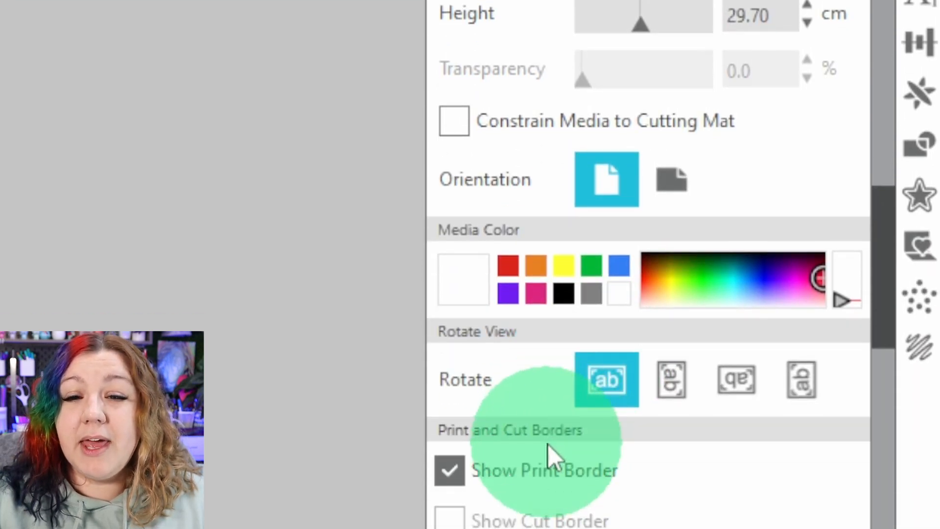
scroll("down", 3)
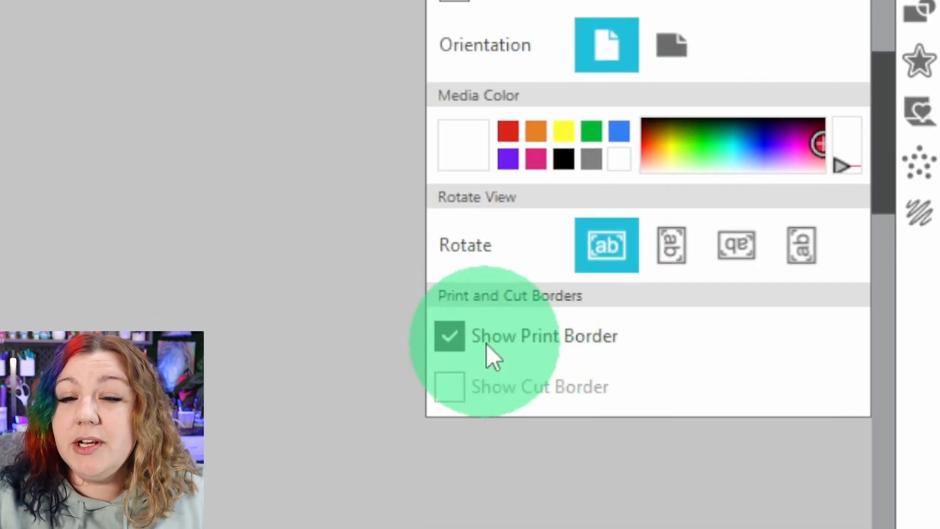
mouse_move(510, 336)
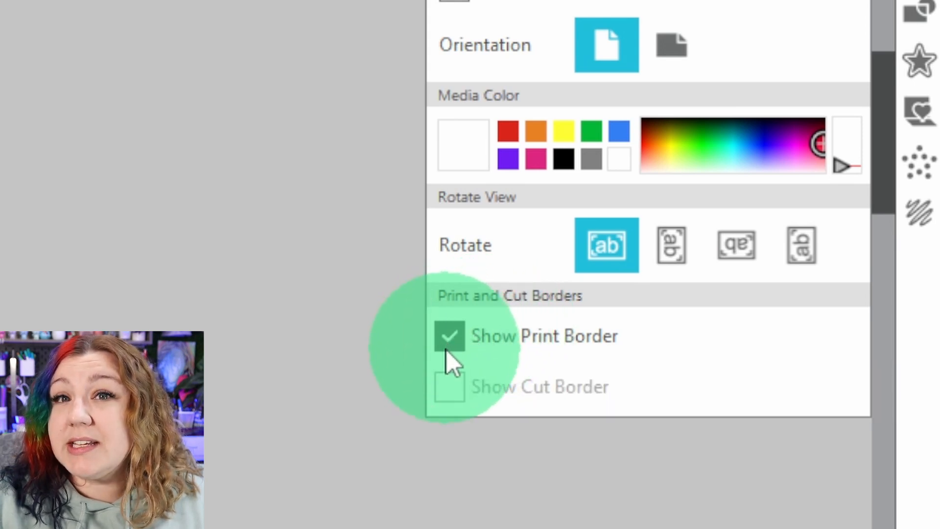
mouse_move(450, 335)
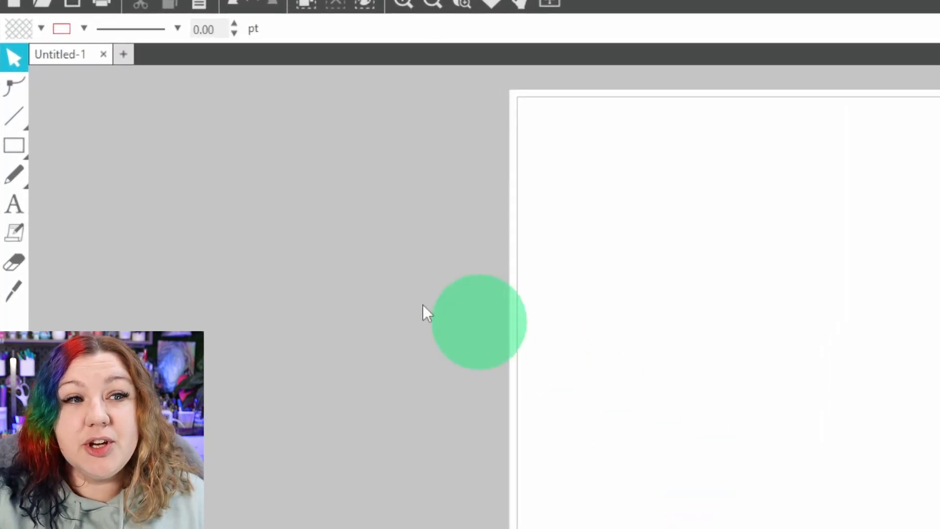
- Draw a rectangle and size it to cover the A4 page edge to edge
left_click(14, 146)
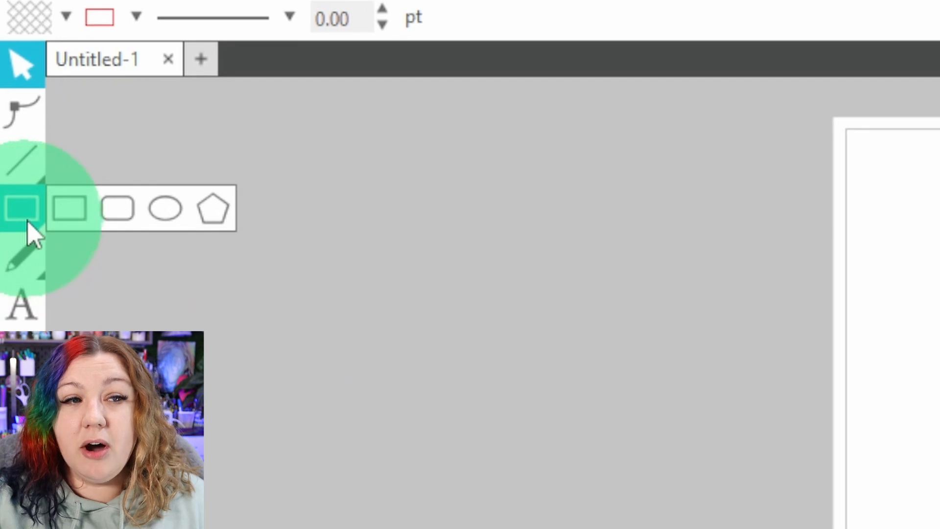
mouse_move(23, 208)
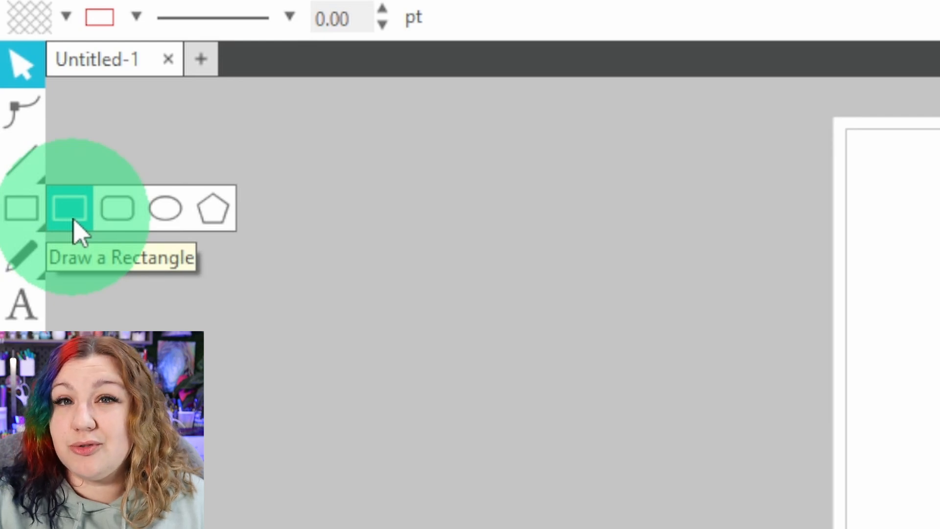
left_click(70, 208)
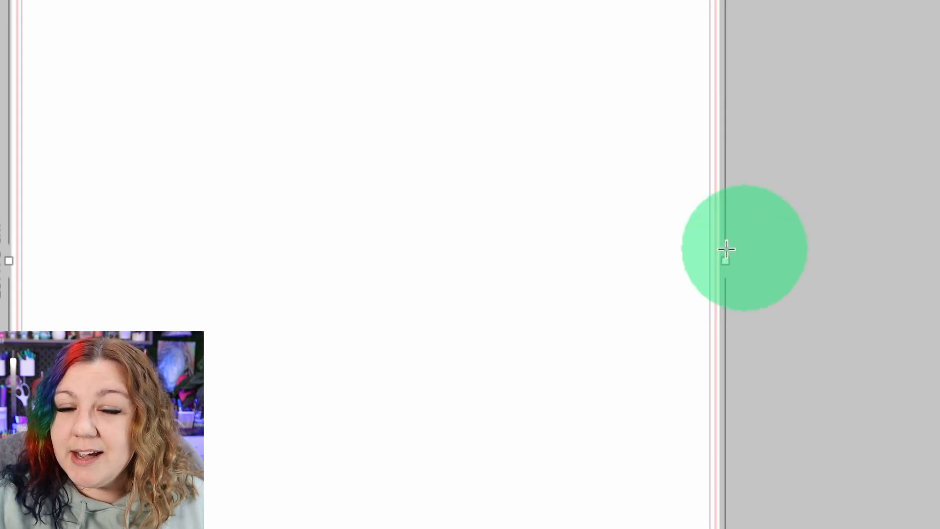
left_click_drag(726, 249, 705, 264)
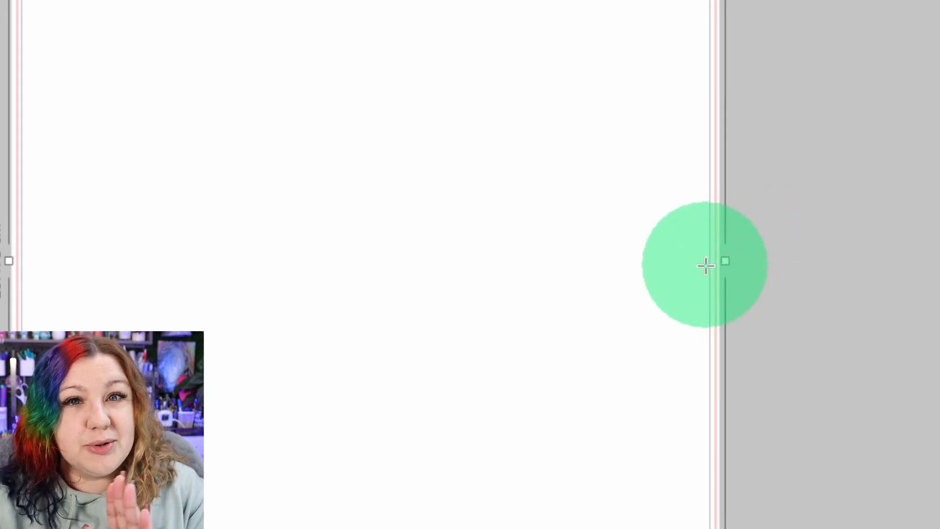
left_click_drag(705, 265, 428, 184)
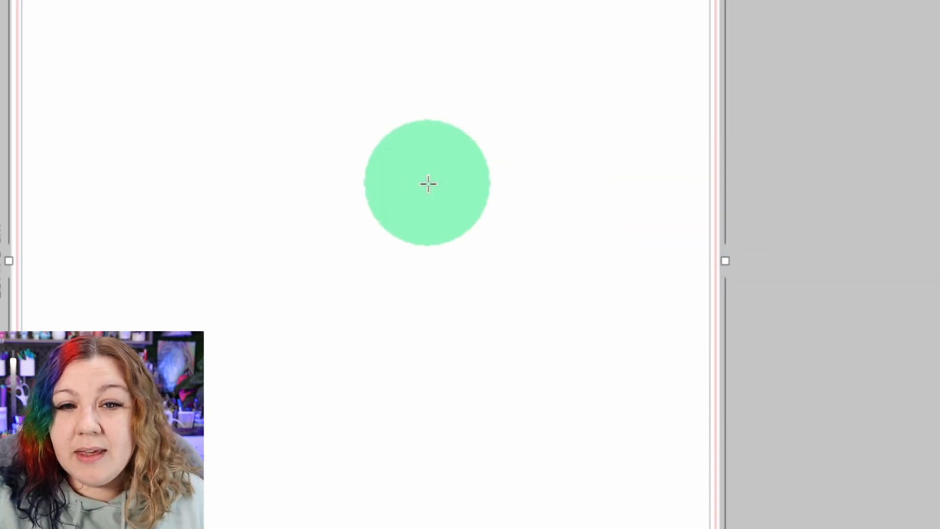
left_click_drag(428, 184, 486, 210)
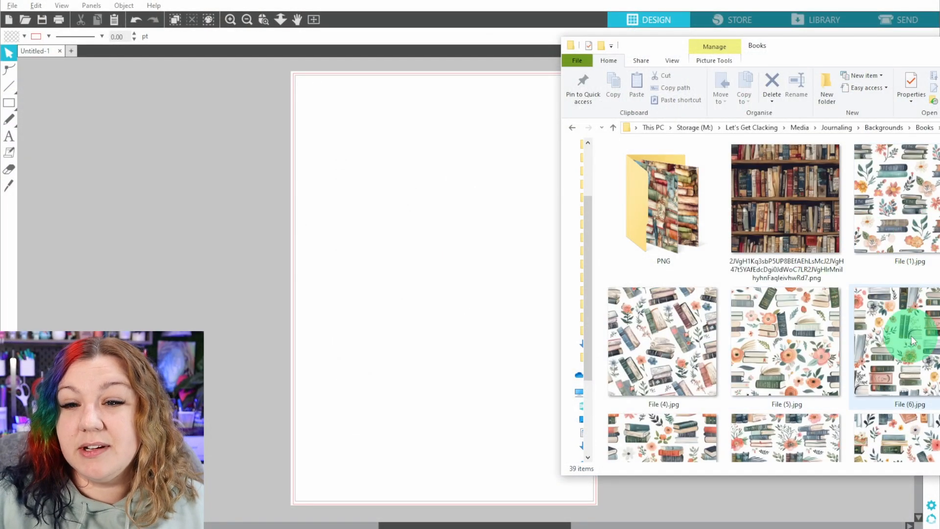
mouse_move(911, 339)
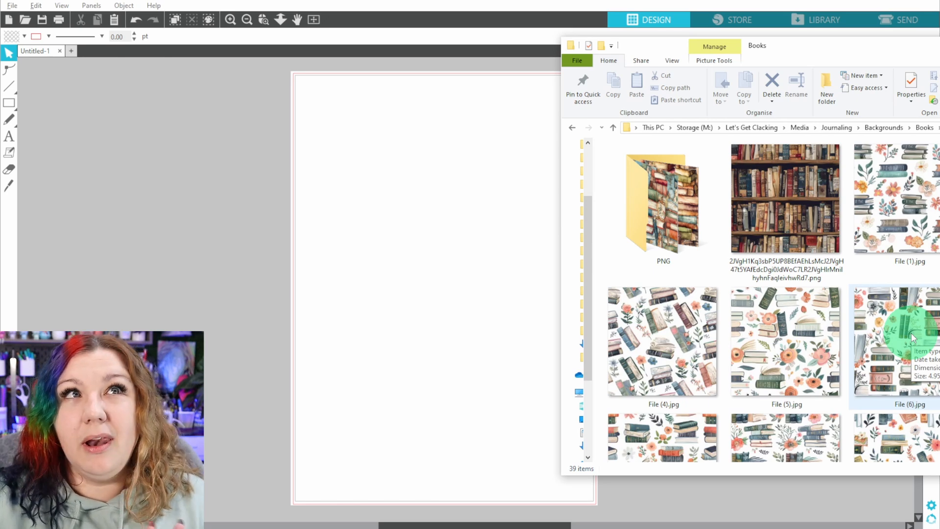
- Drag Pastel Floral Books Seamless Pattern (12).jpeg from File Explorer into the page rectangle
scroll("down", 3)
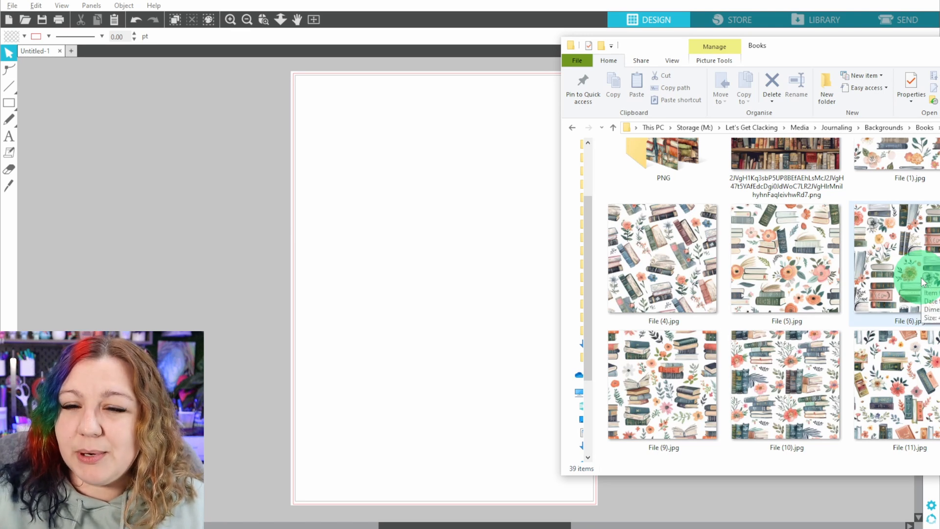
scroll("down", 3)
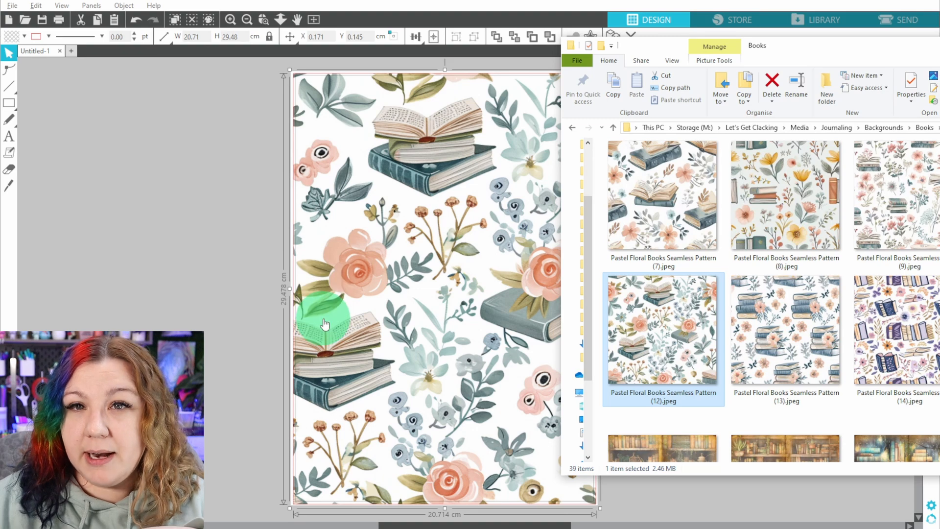
mouse_move(264, 320)
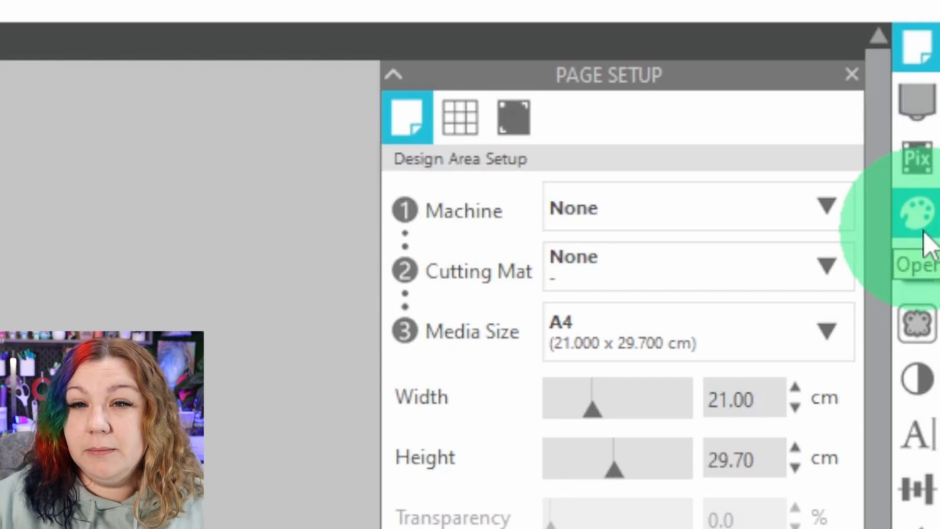
- Switch the rectangle to Fill Pattern and set the pattern scale to 20%
left_click(916, 216)
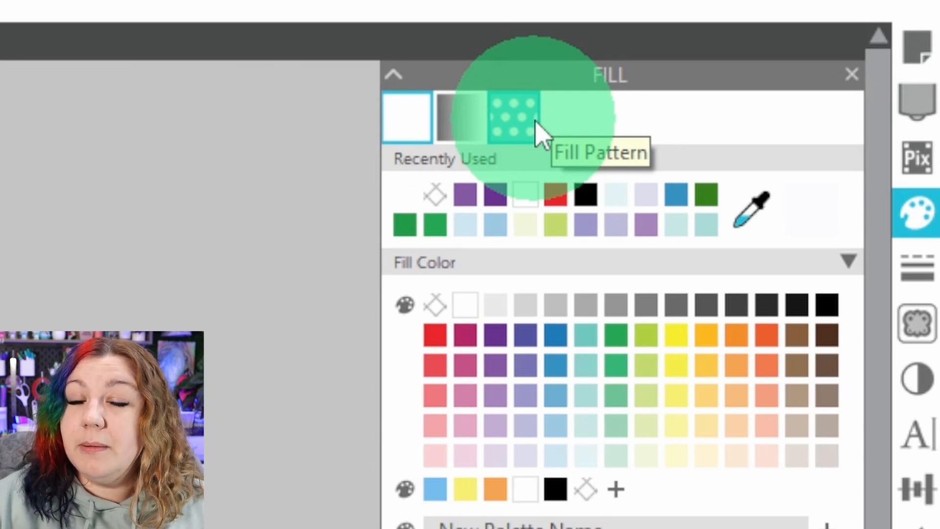
left_click(513, 117)
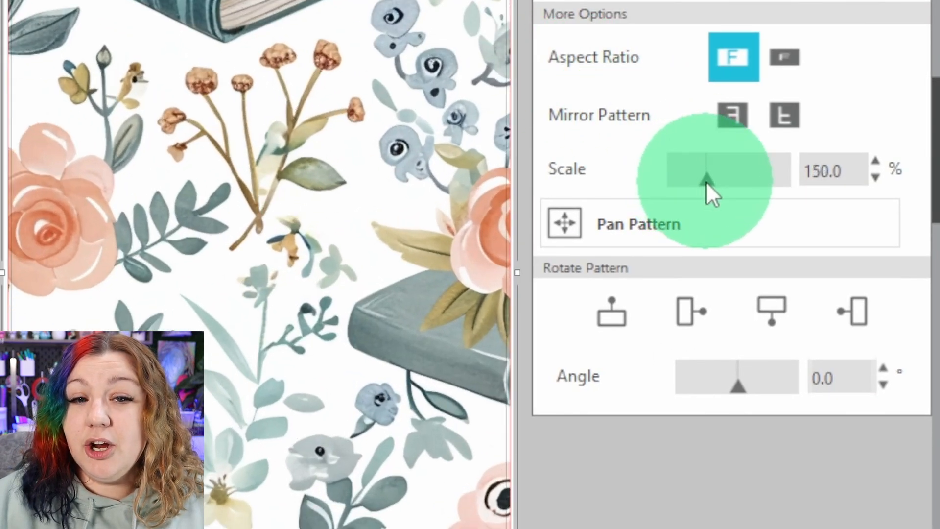
left_click_drag(689, 180, 732, 179)
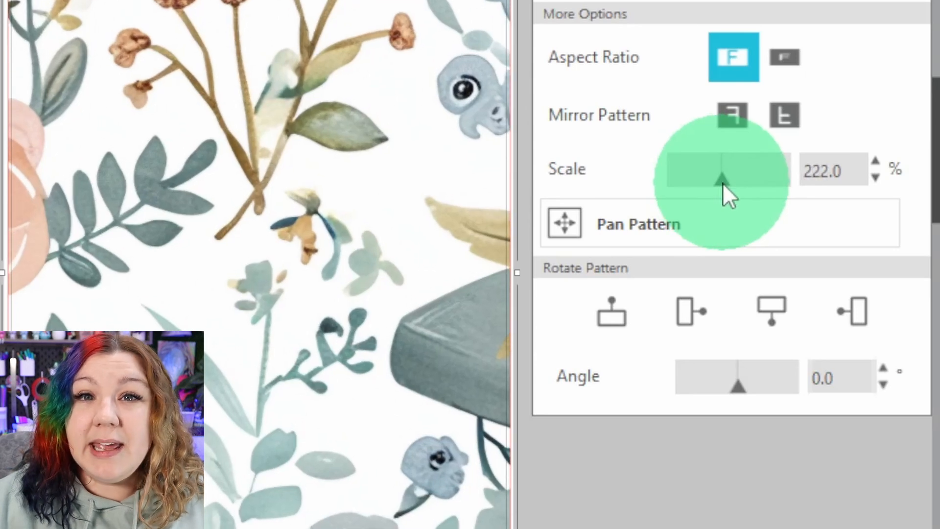
left_click_drag(722, 177, 705, 177)
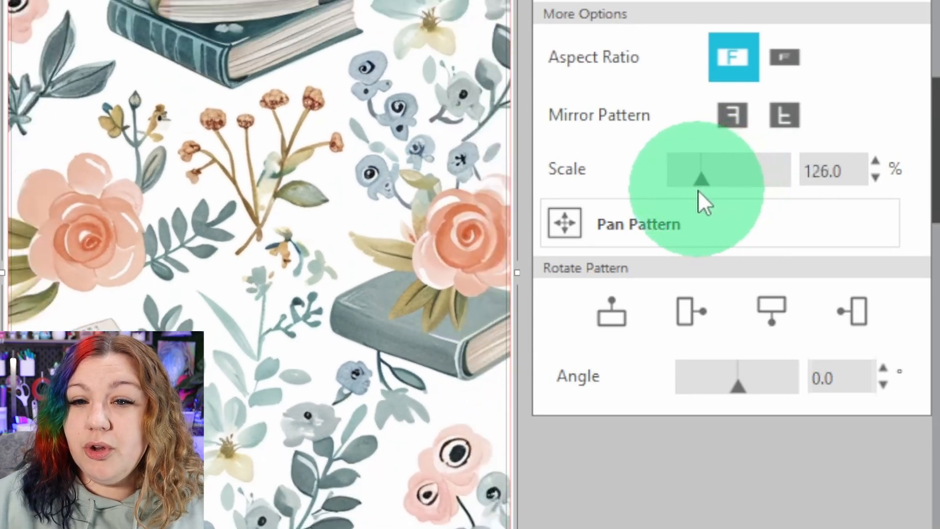
left_click_drag(705, 178, 681, 178)
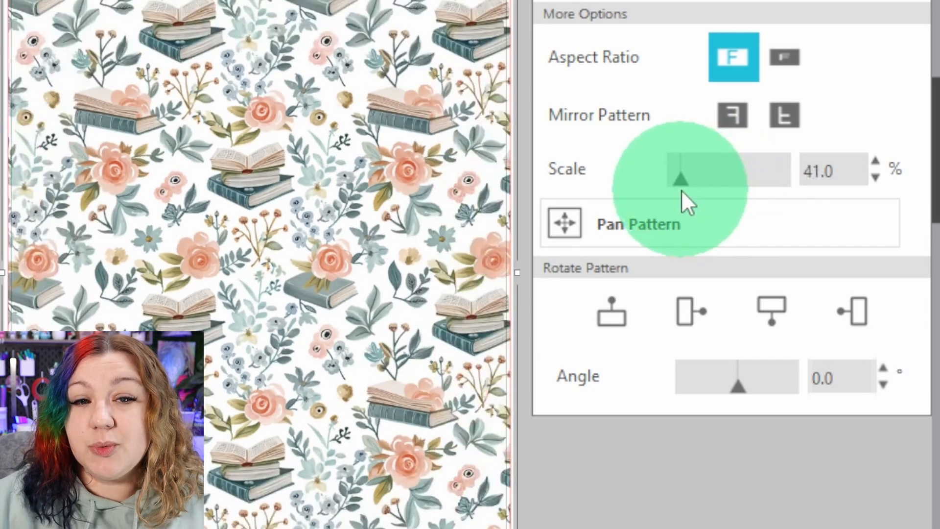
left_click_drag(680, 170, 674, 173)
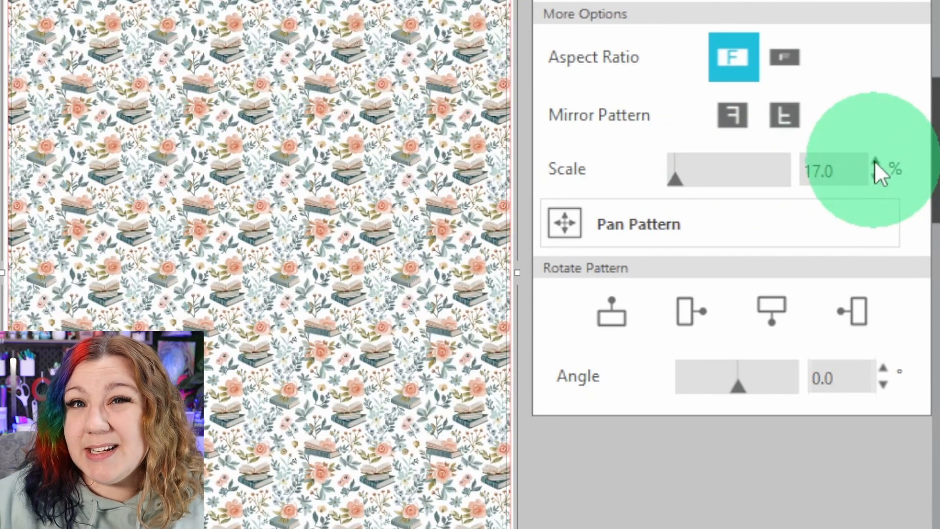
left_click(881, 166)
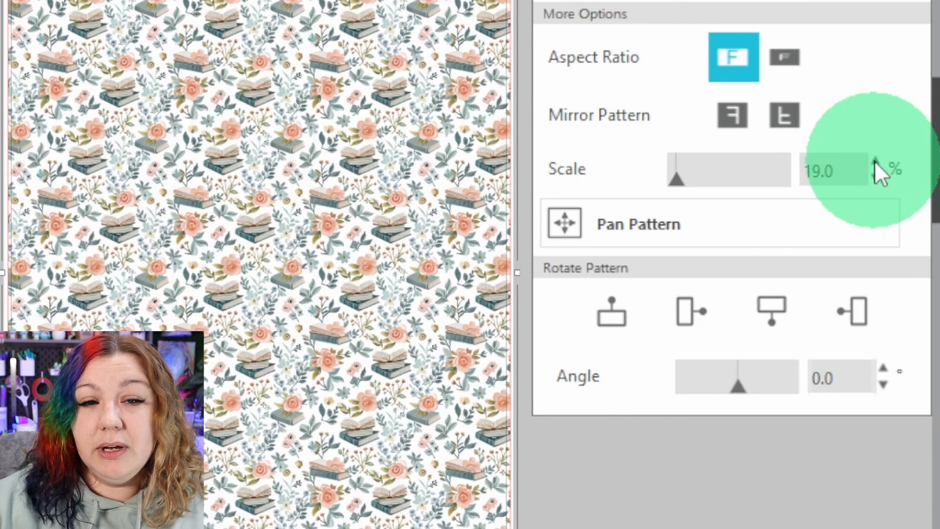
left_click(876, 163)
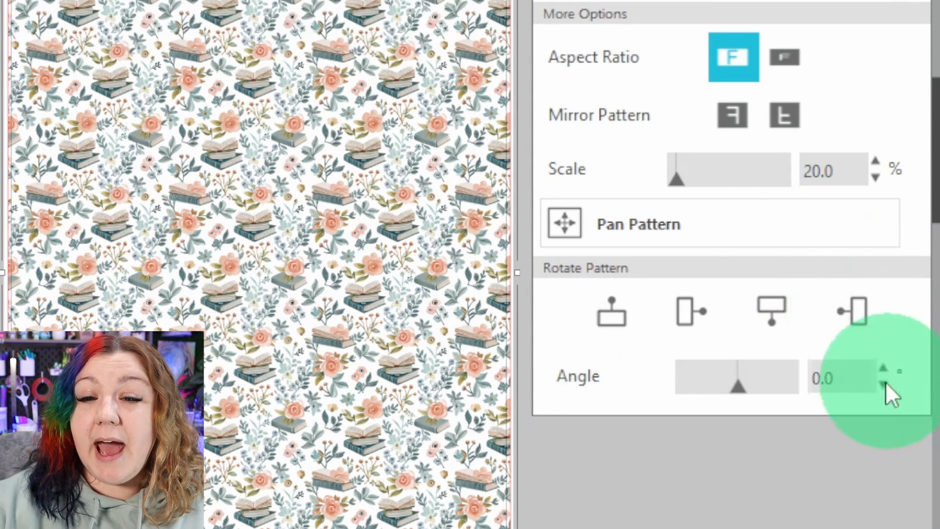
- Rotate the pattern fill to a 10° angle with the Angle up arrow
left_click(883, 366)
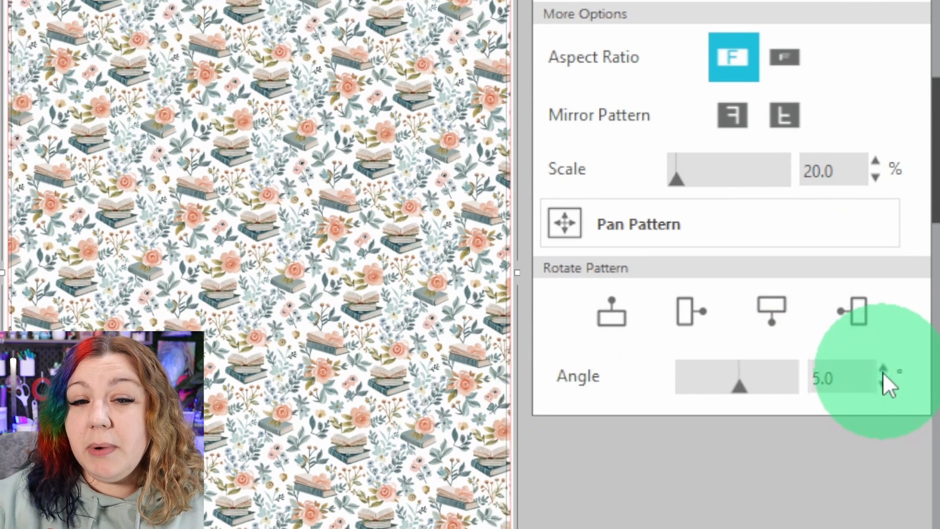
left_click(884, 371)
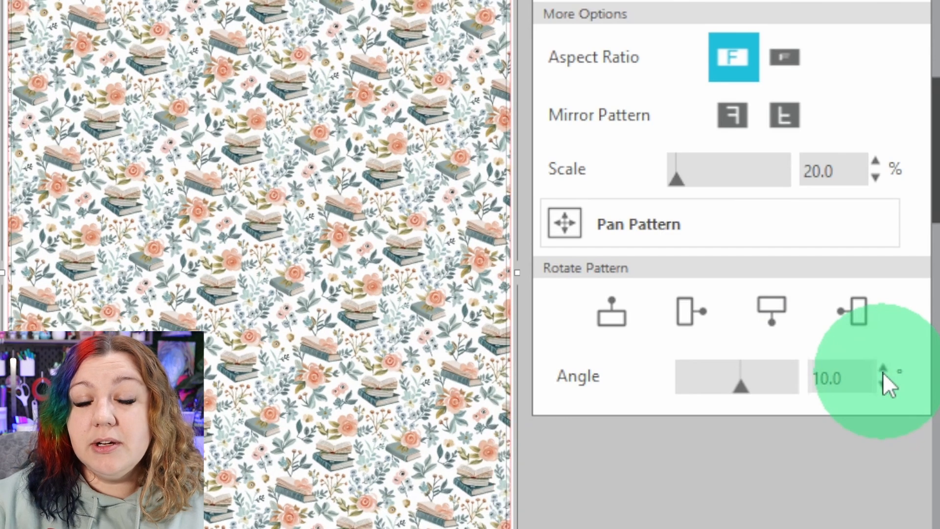
left_click(886, 371)
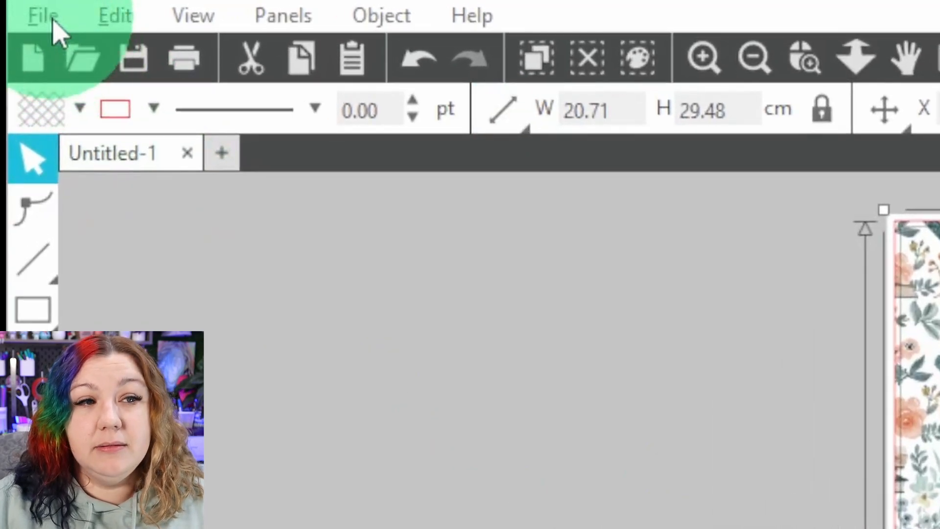
- Print the page on the L3150 via Print Preview, checking printer preferences first
left_click(40, 15)
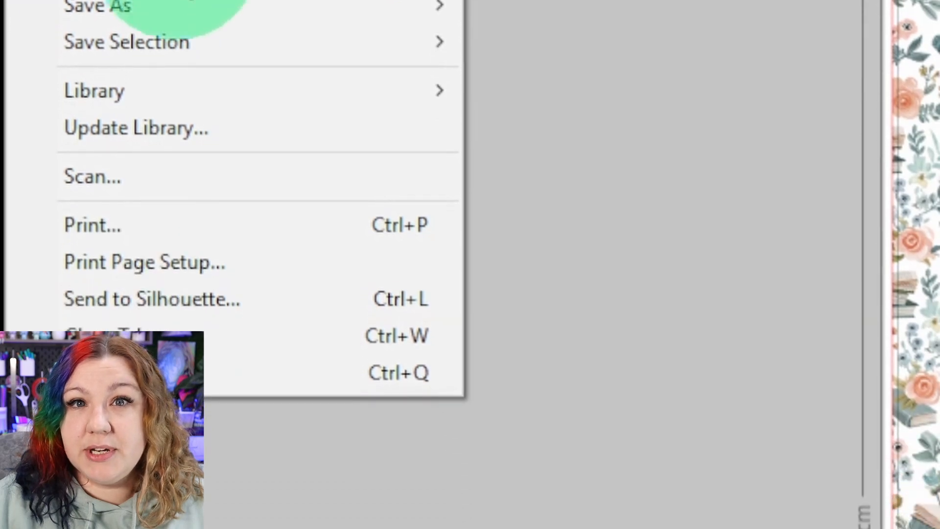
left_click(92, 224)
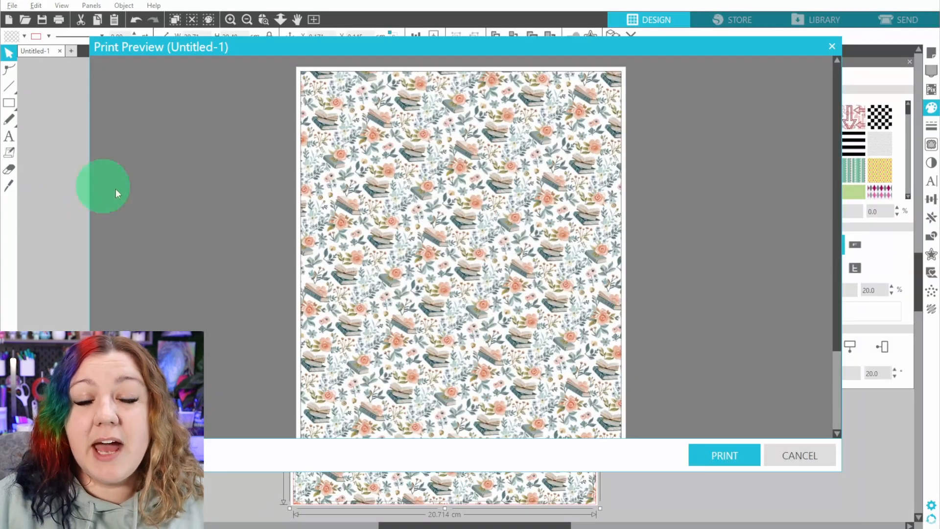
mouse_move(132, 189)
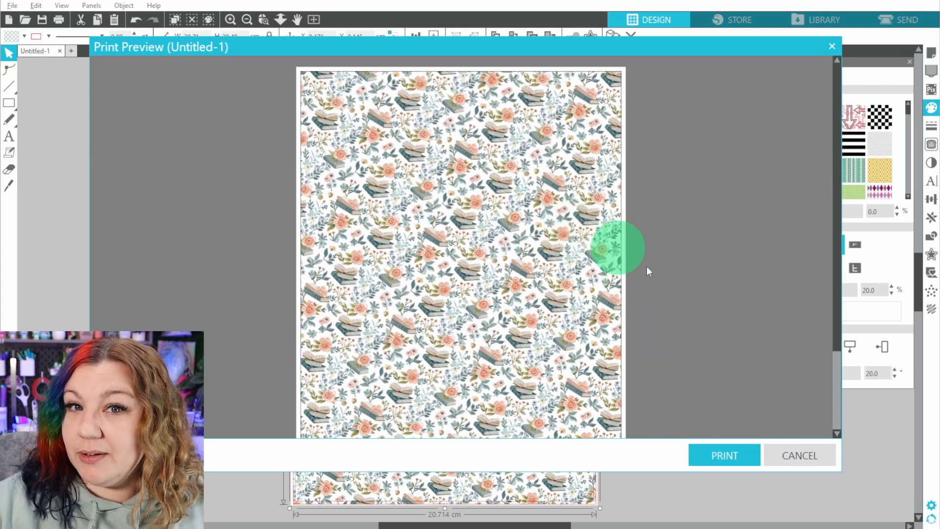
left_click(724, 455)
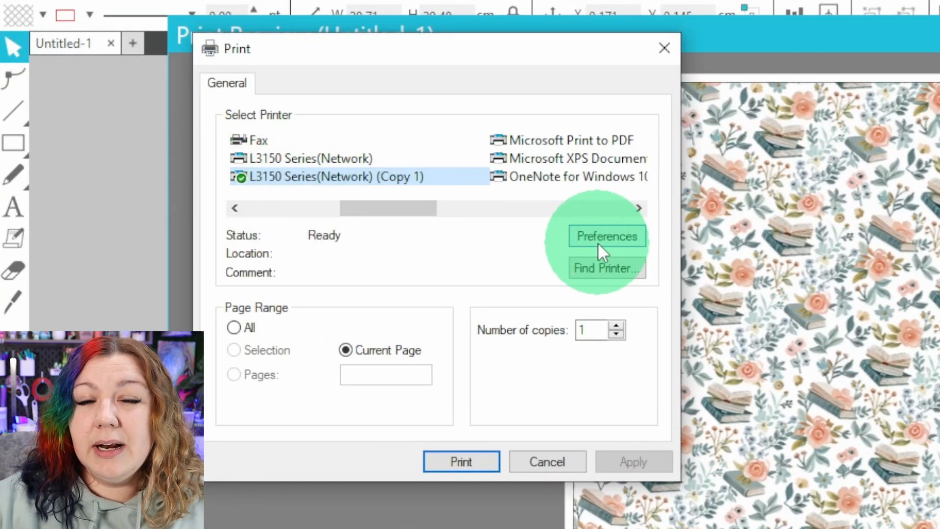
left_click(606, 235)
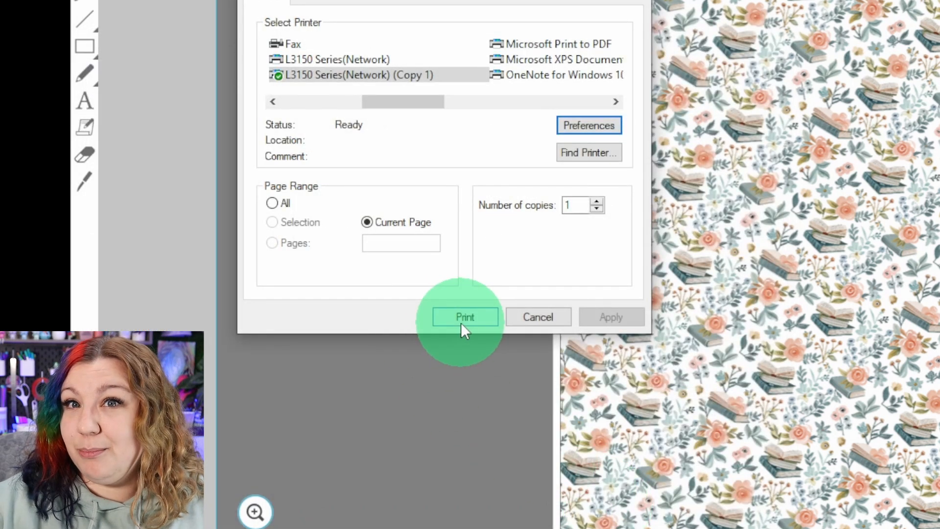
left_click(464, 316)
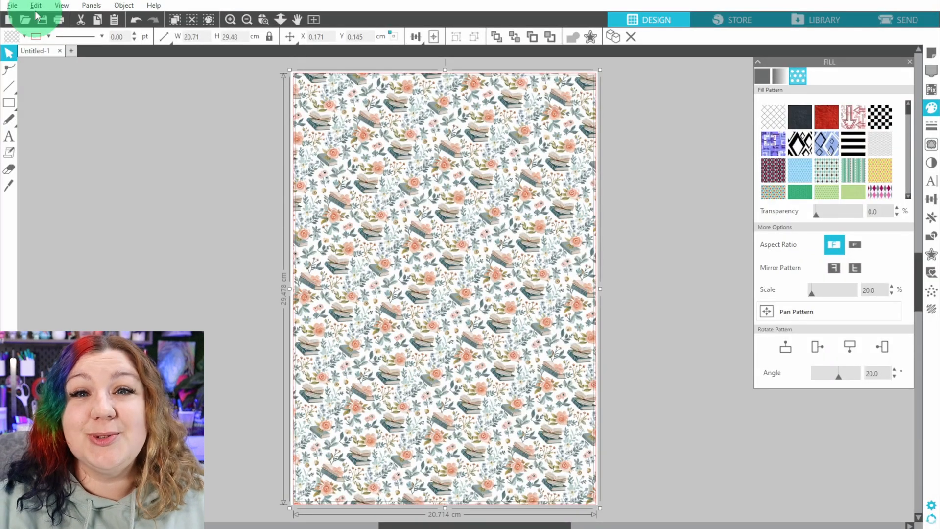
- Save the project as 'Book Pattern' in the Printing on a full page folder
left_click(12, 5)
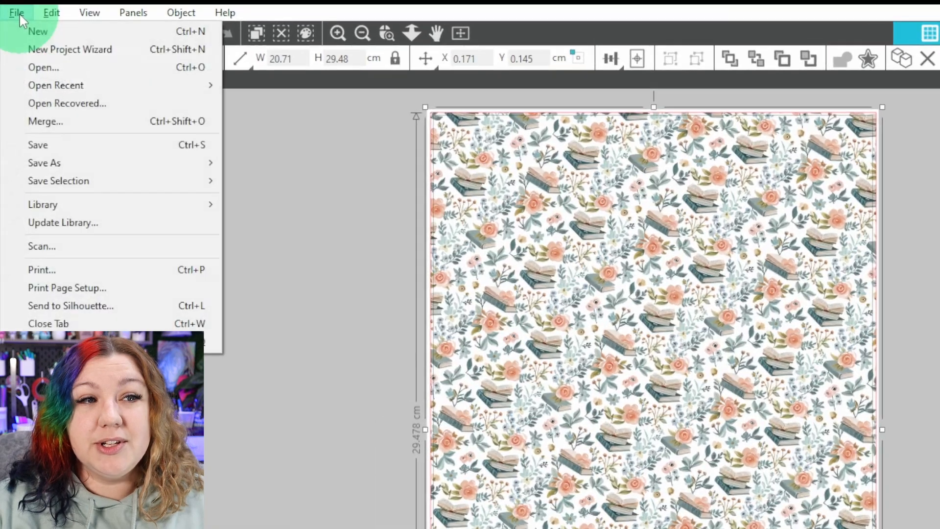
left_click(44, 162)
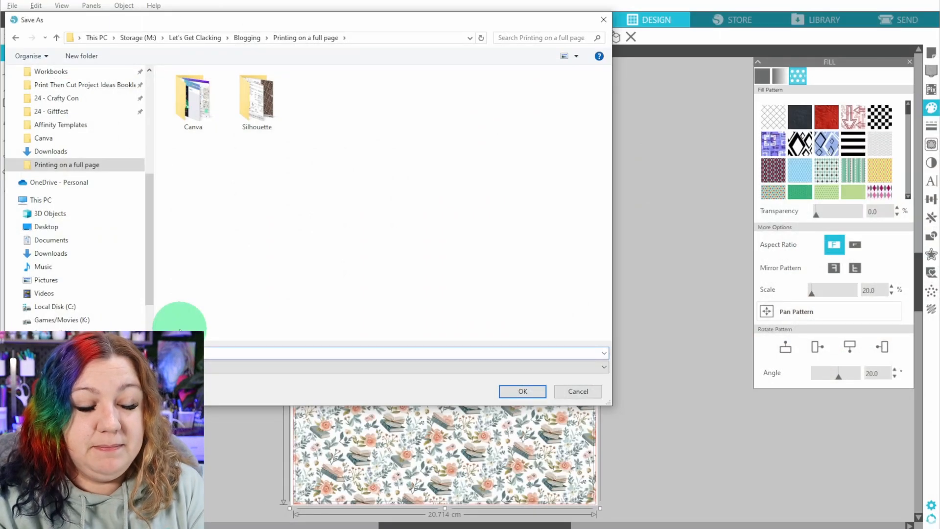
left_click(522, 391)
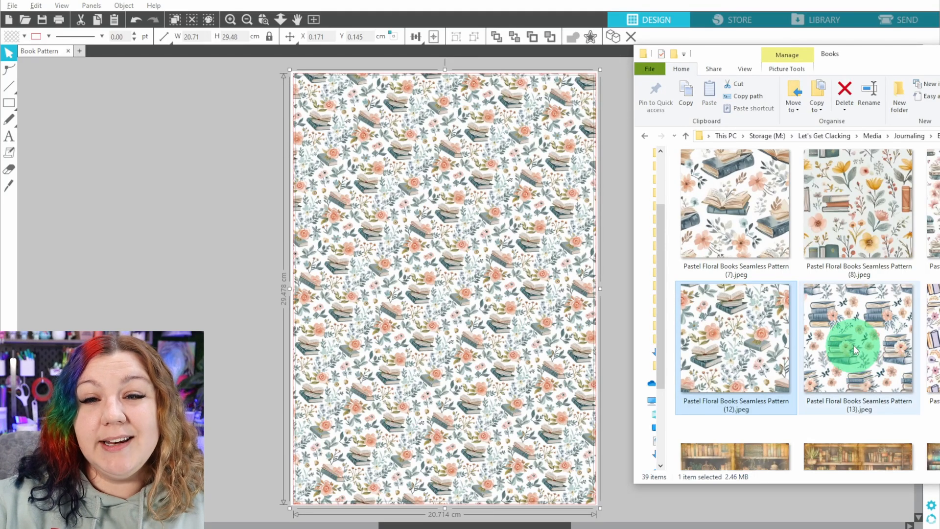
- Swap the fill to Pastel Floral Books Seamless Pattern (13) at 28% scale and 35°
left_click(858, 339)
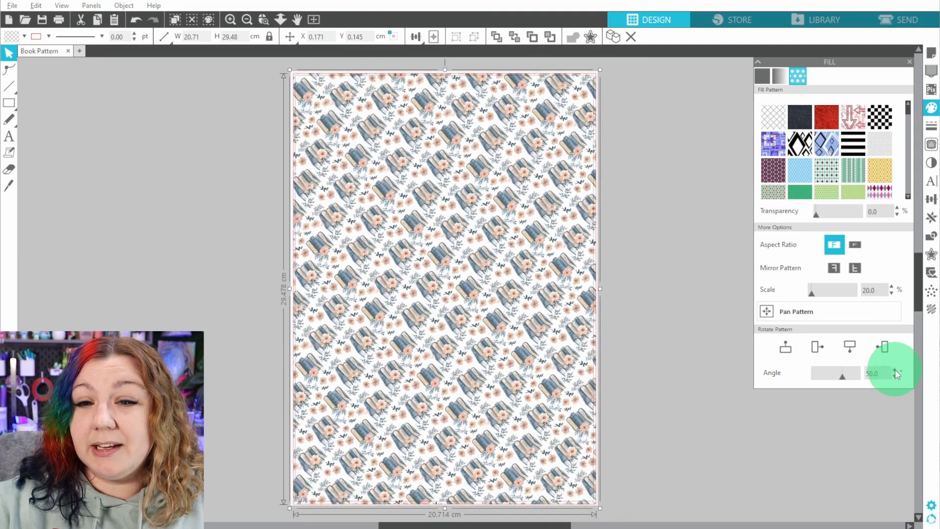
left_click(893, 377)
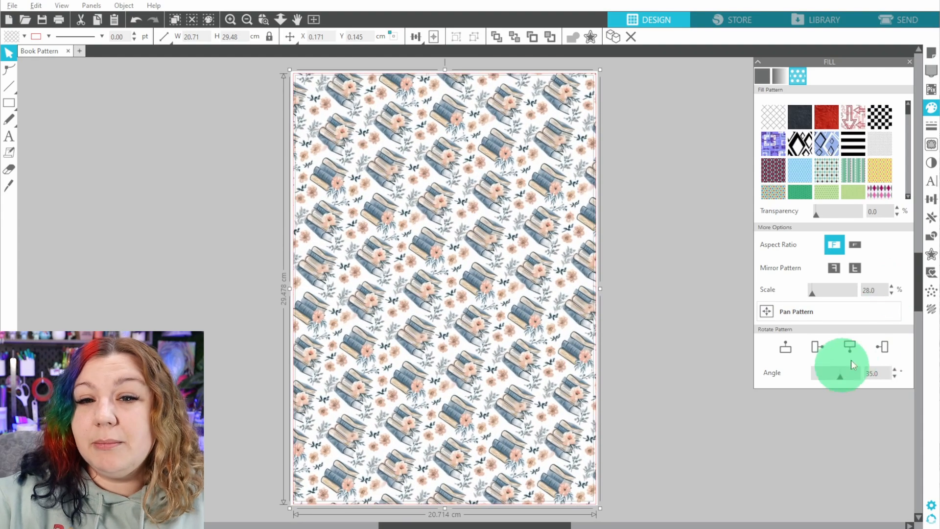
left_click(891, 293)
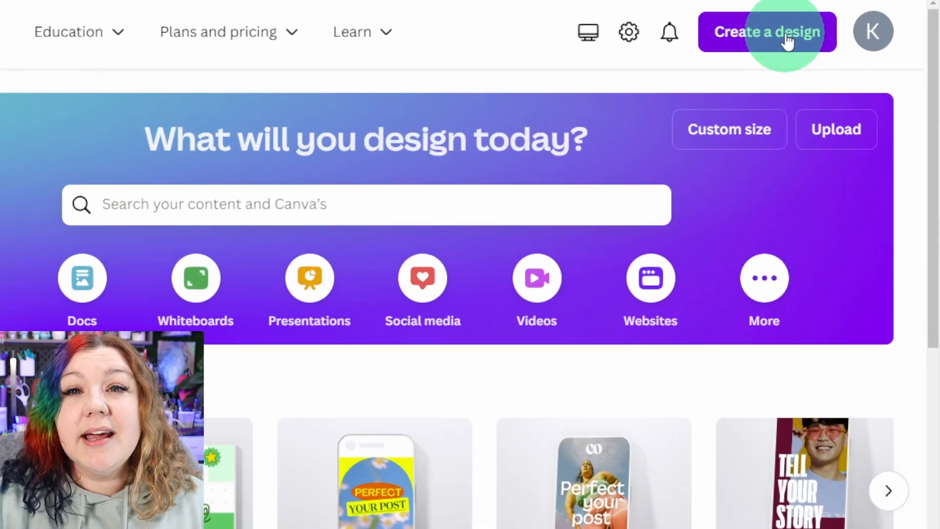
- Start a blank A4 flyer design and upload File (3).jpg
left_click(766, 31)
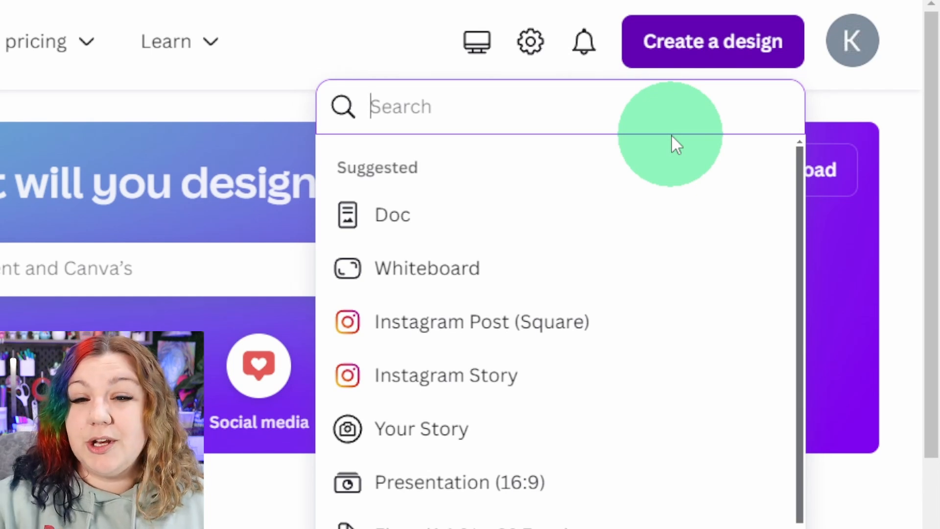
scroll("down", 3)
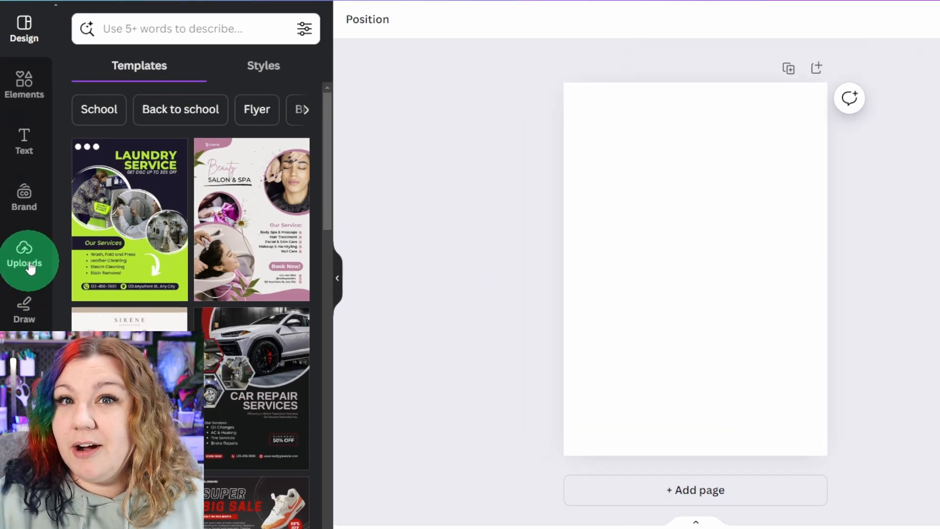
left_click(24, 261)
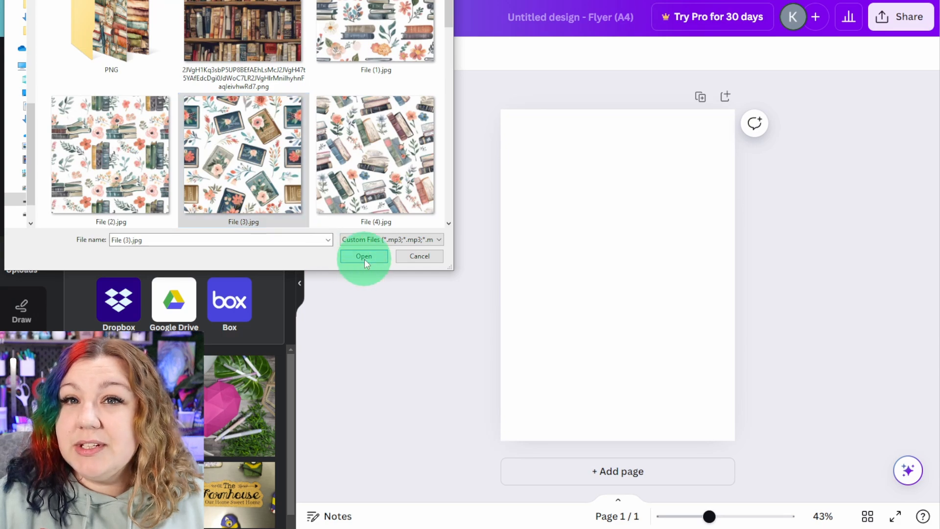
left_click(363, 256)
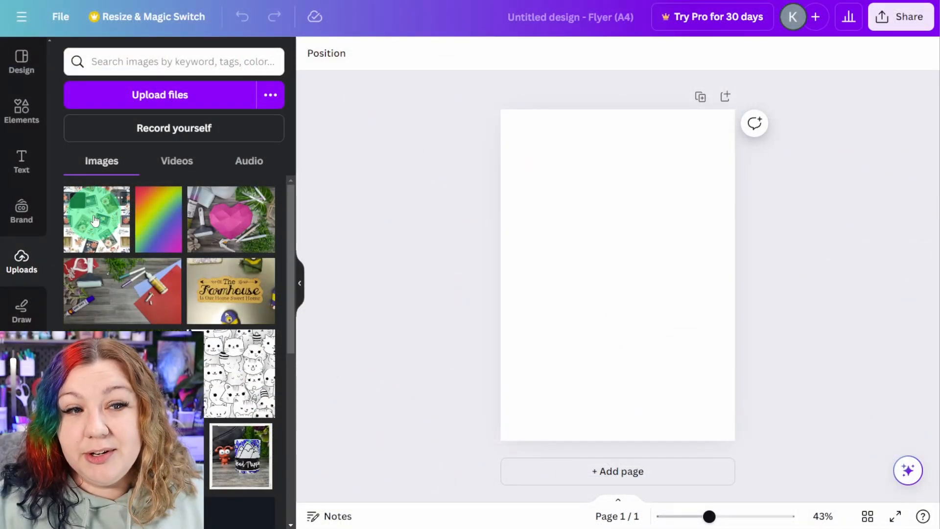
- Place the uploaded pattern image at the page's top-left as a small tile
left_click(95, 218)
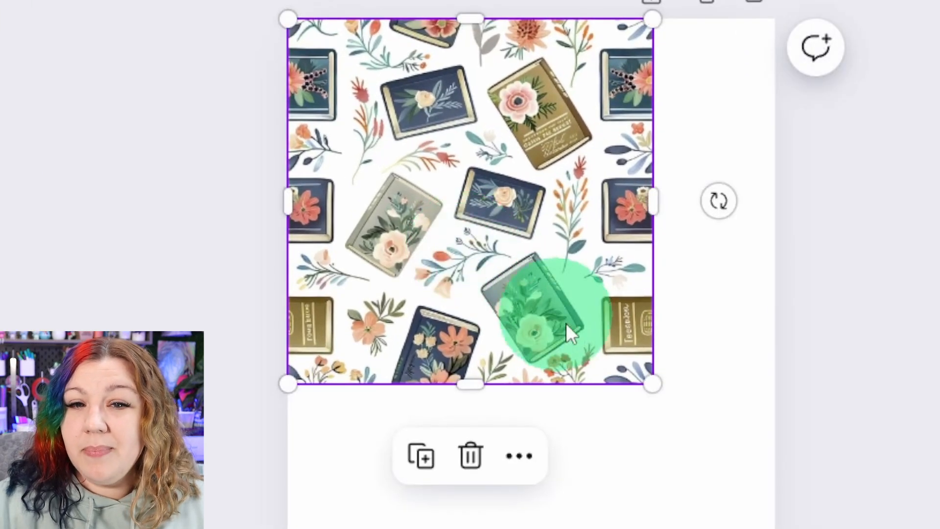
left_click_drag(552, 323, 653, 381)
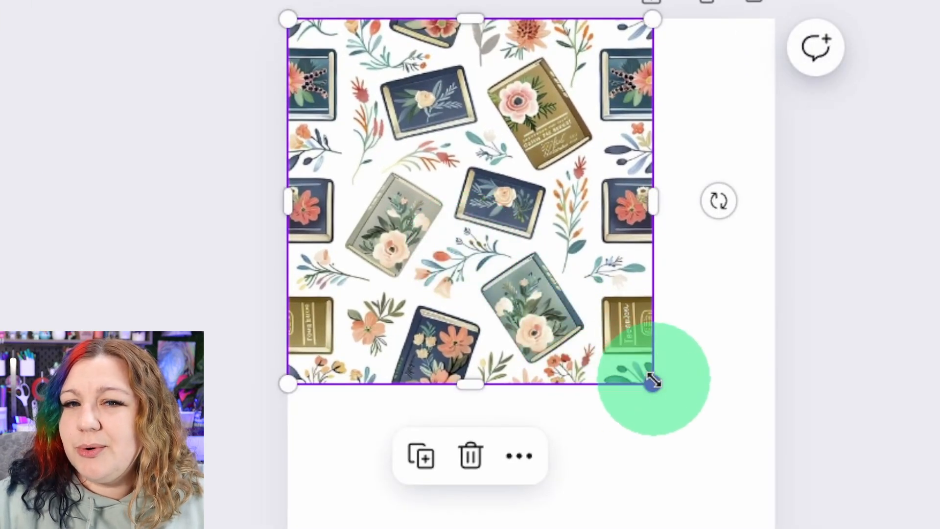
left_click_drag(651, 381, 484, 213)
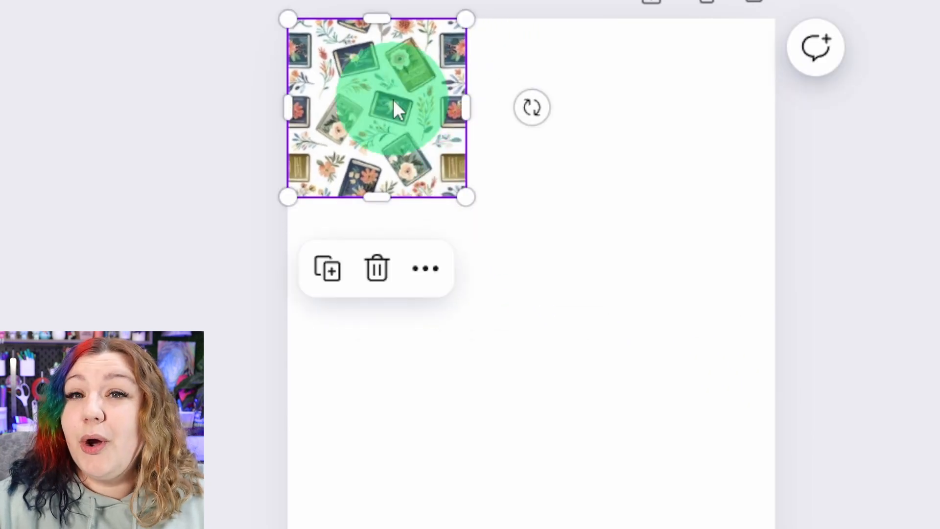
- Duplicate the tile beside itself, then duplicate the pair below
right_click(390, 108)
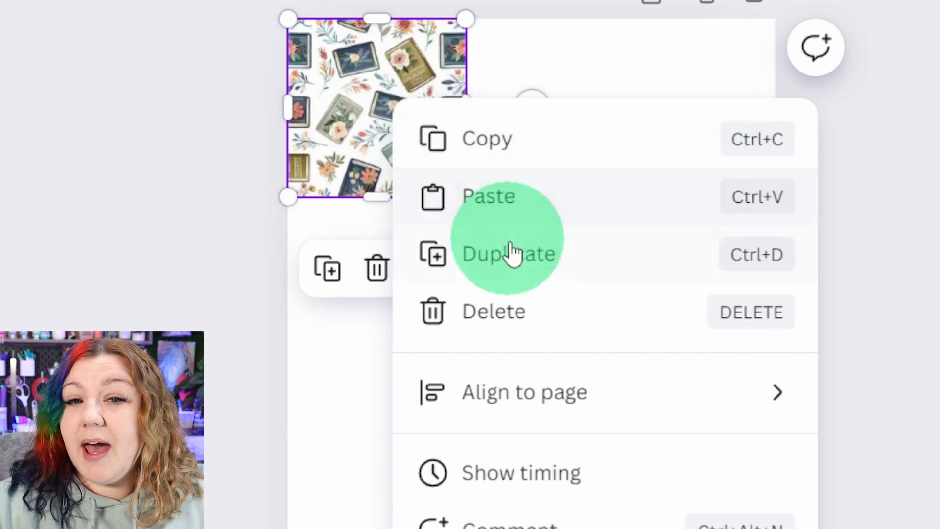
left_click(508, 254)
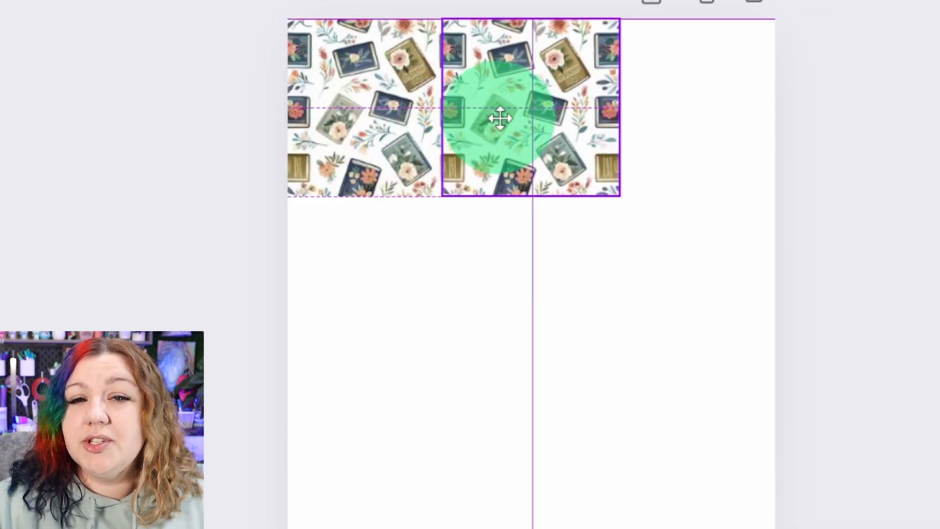
left_click_drag(499, 117, 525, 117)
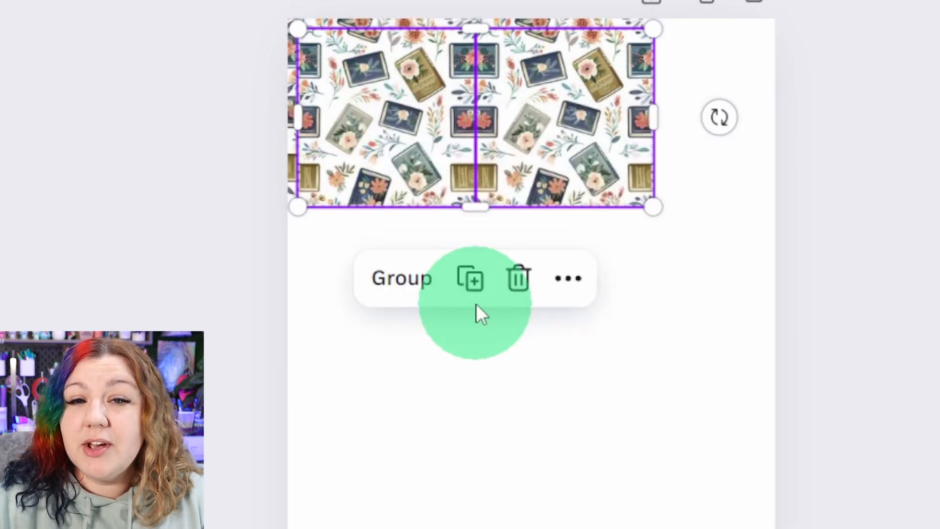
left_click(470, 277)
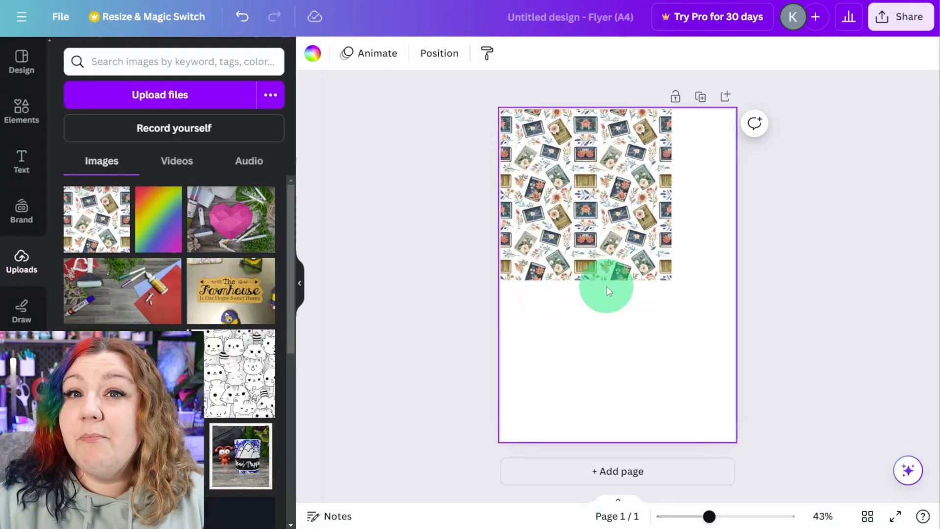
left_click_drag(606, 291, 699, 170)
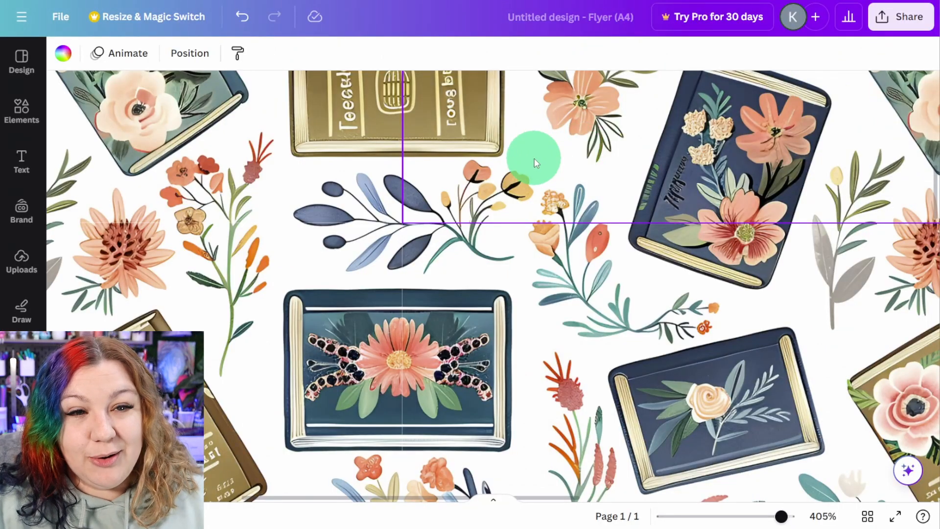
- Tilt the tiled pattern group slightly and reposition it to cover the page
left_click(532, 158)
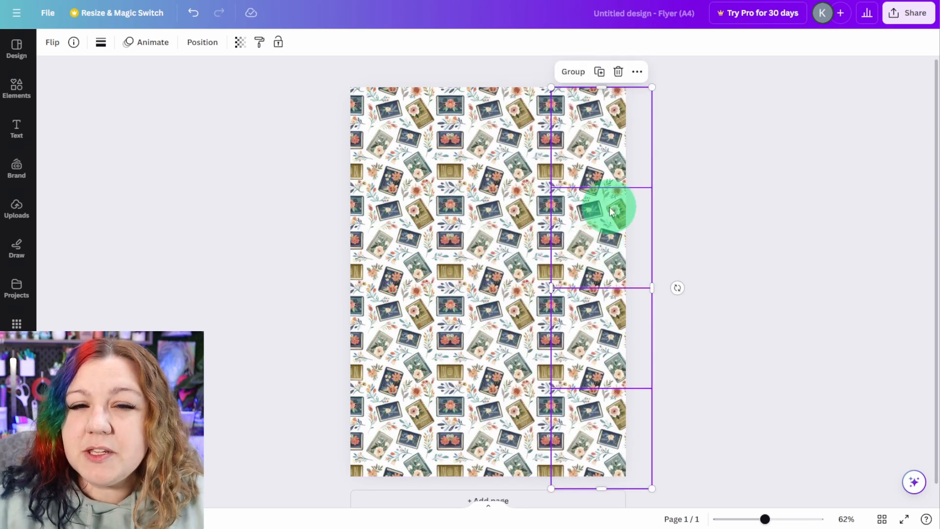
mouse_move(582, 351)
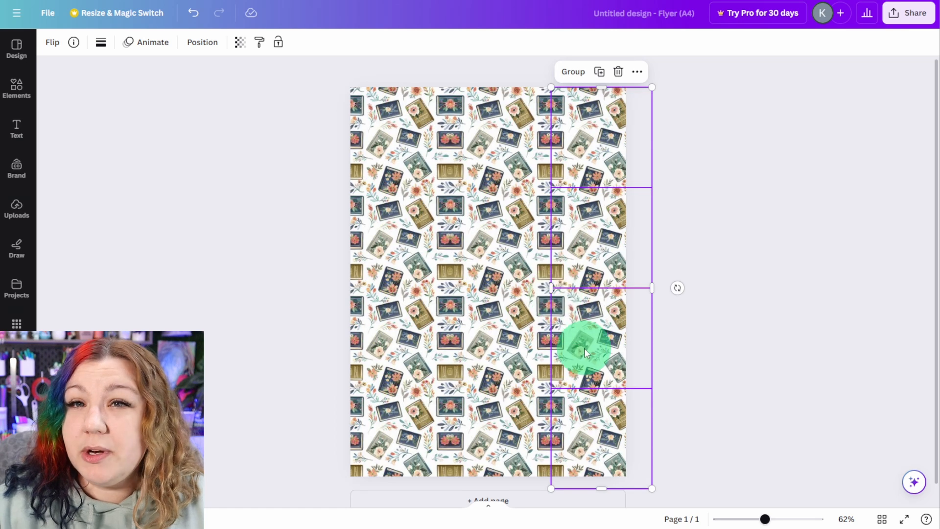
mouse_move(641, 349)
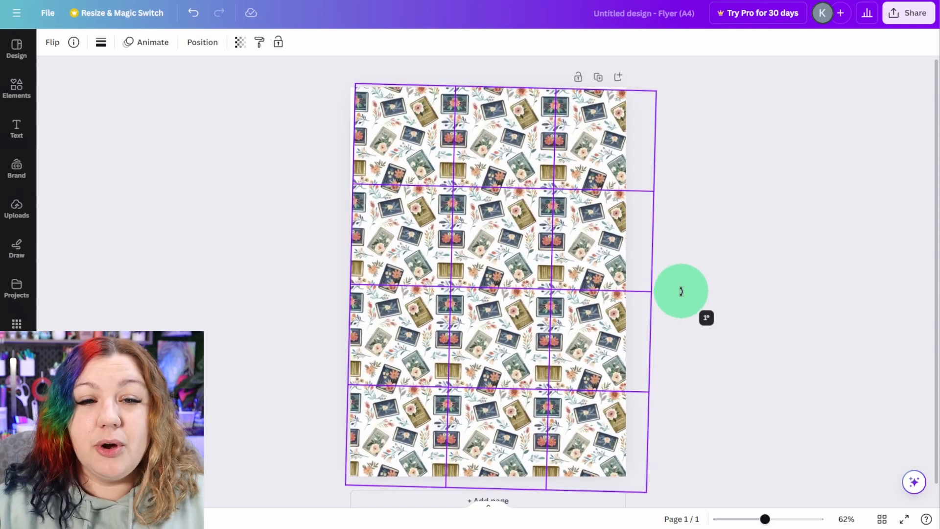
left_click_drag(680, 291, 682, 324)
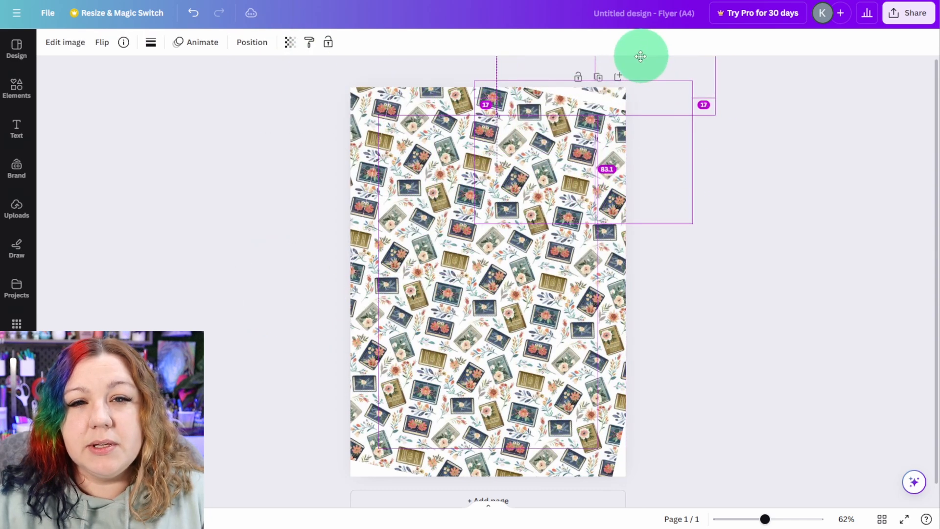
left_click_drag(641, 56, 640, 70)
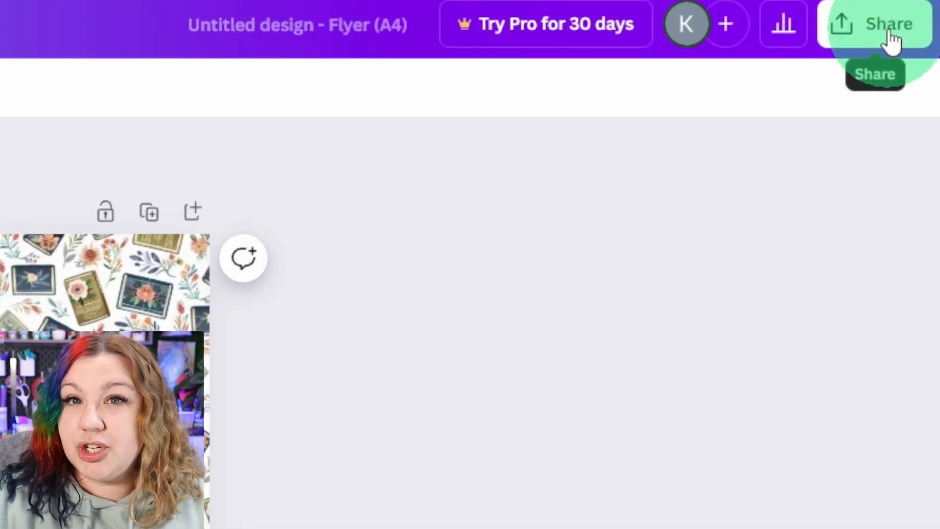
- Open the Share menu's Download settings for the pattern design
left_click(888, 24)
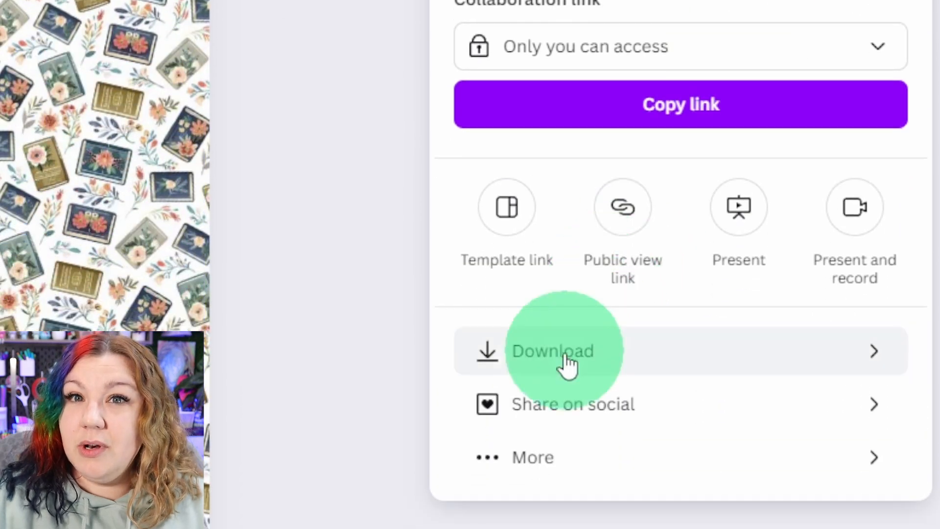
left_click(552, 350)
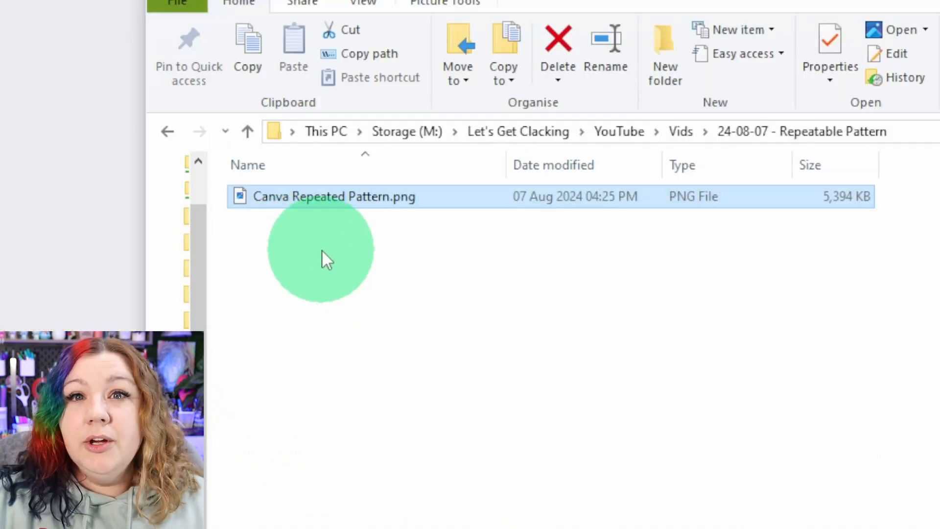
mouse_move(432, 228)
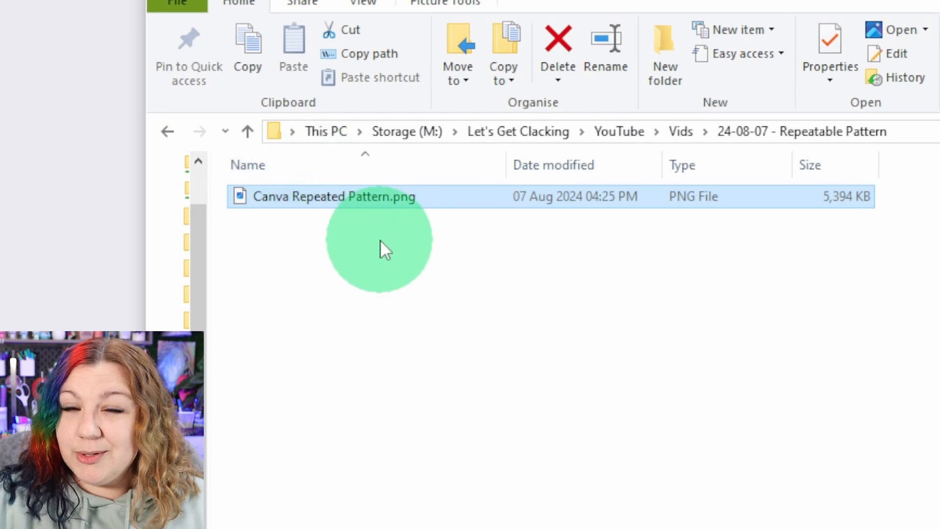
- Print Canva Repeated Pattern.png and open the print quality choices
right_click(334, 196)
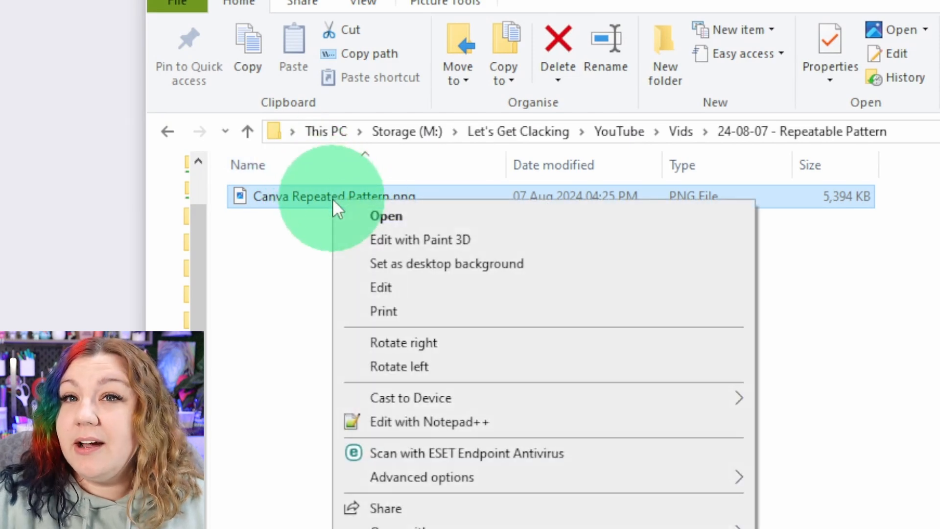
left_click(383, 312)
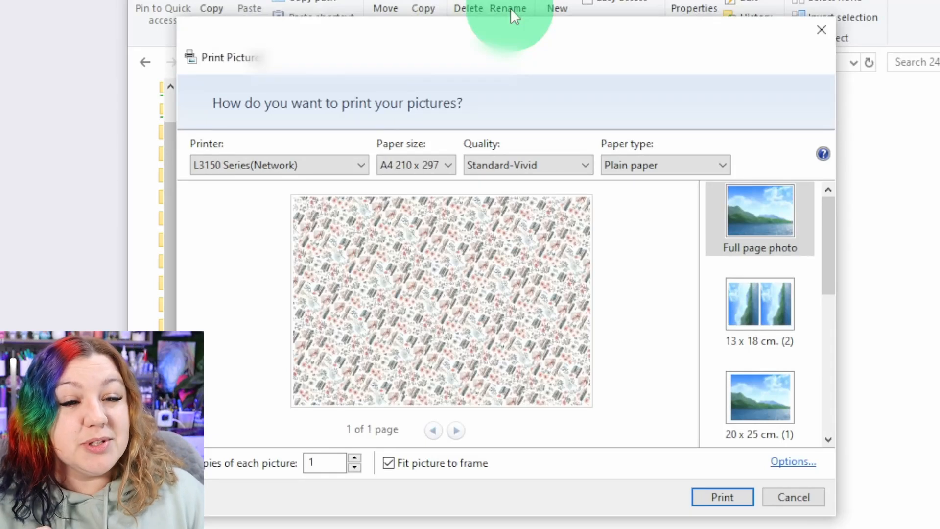
mouse_move(566, 131)
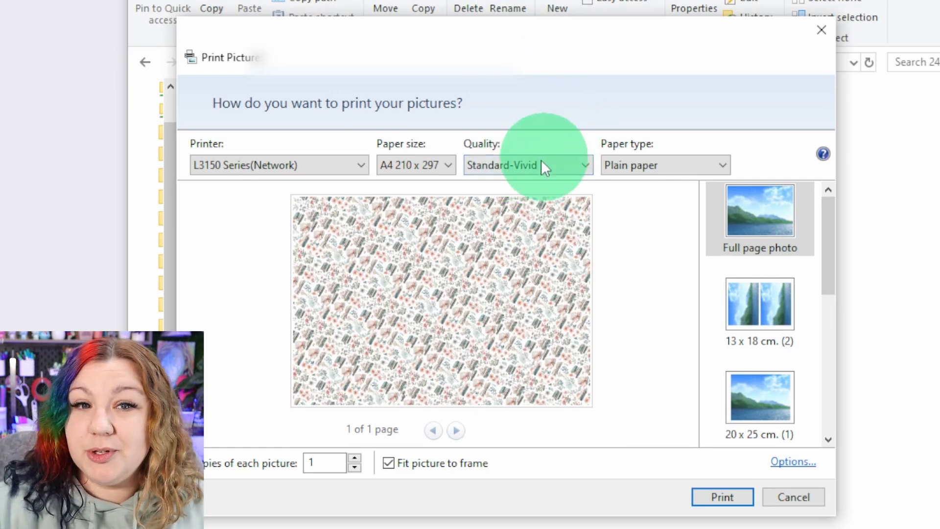
left_click(526, 165)
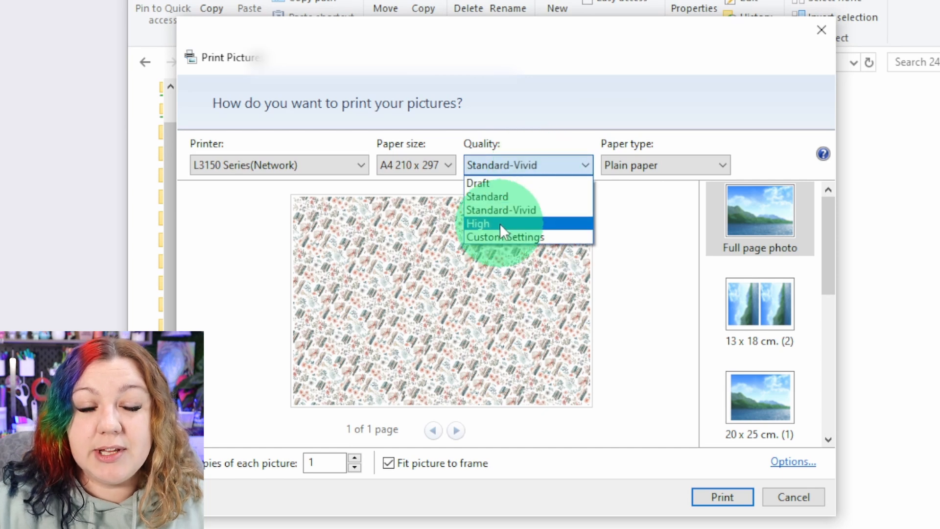